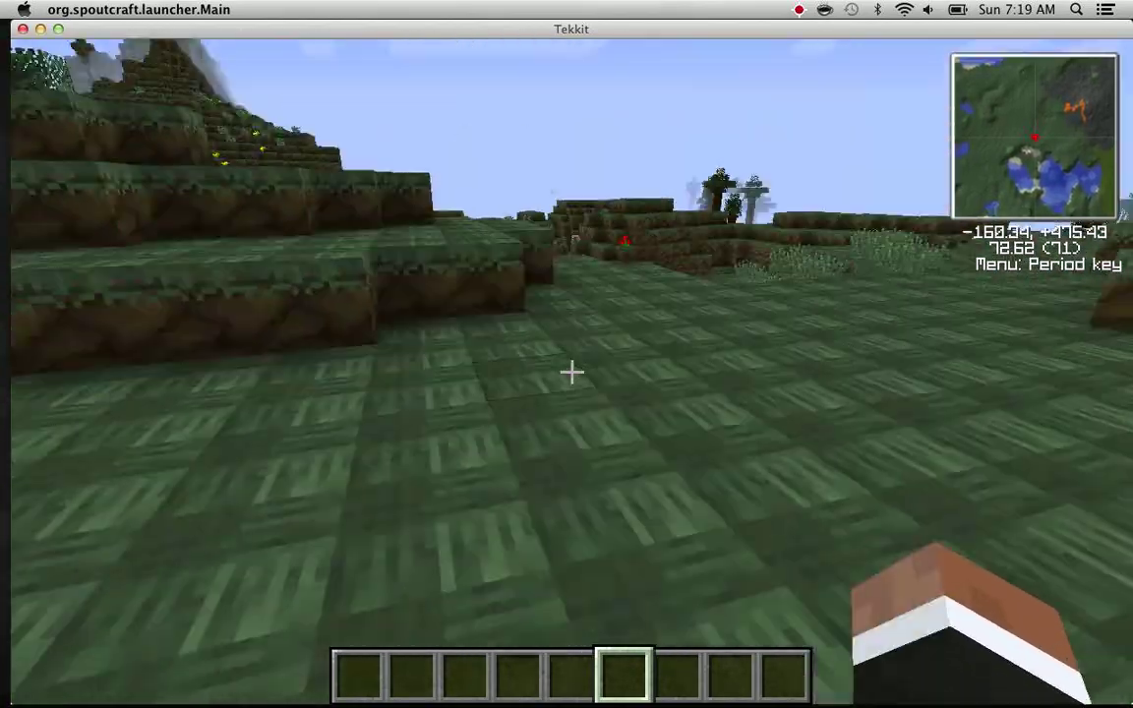
mouse_move(566, 372)
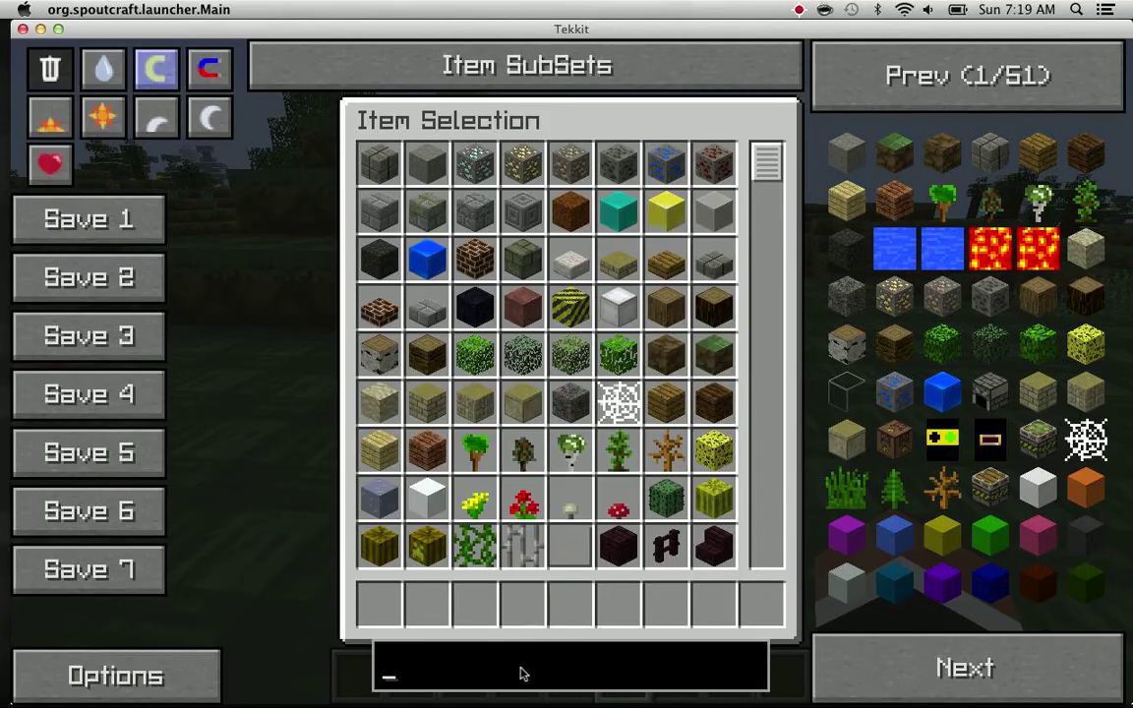
Fill the hotbar with 64-stacks of 'pump', 'water' and 'bat' NEI results, including stone waterproof pipes
type("9")
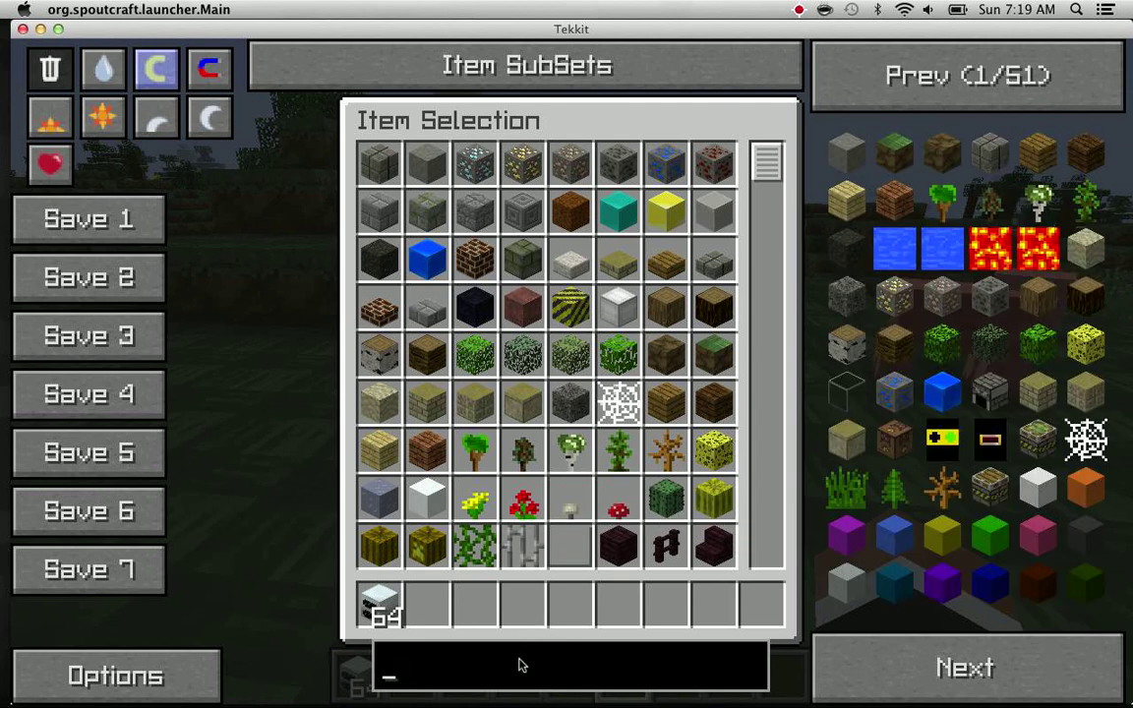
type("pump")
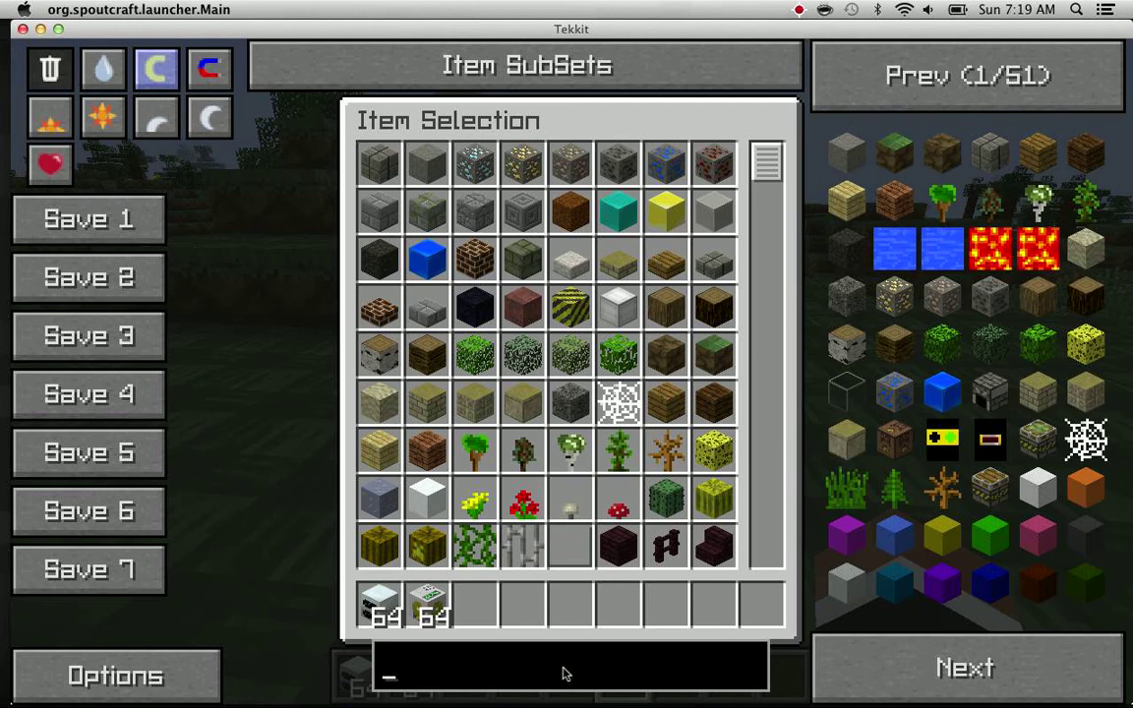
type("water")
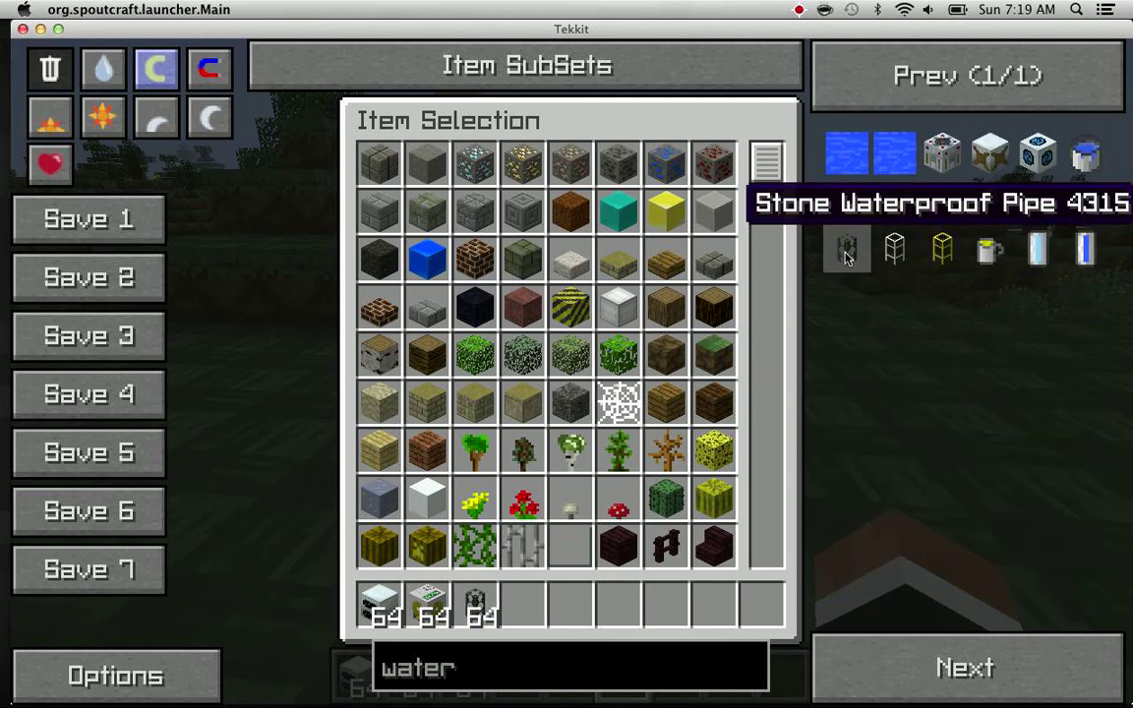
mouse_move(991, 201)
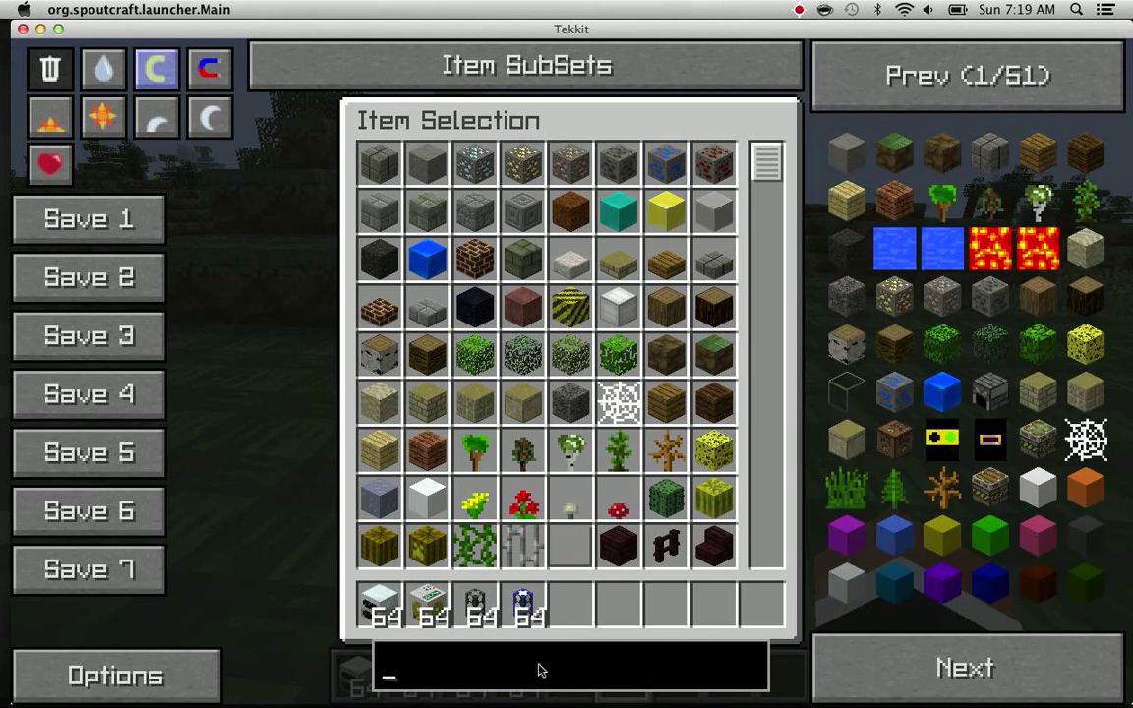
type("bat")
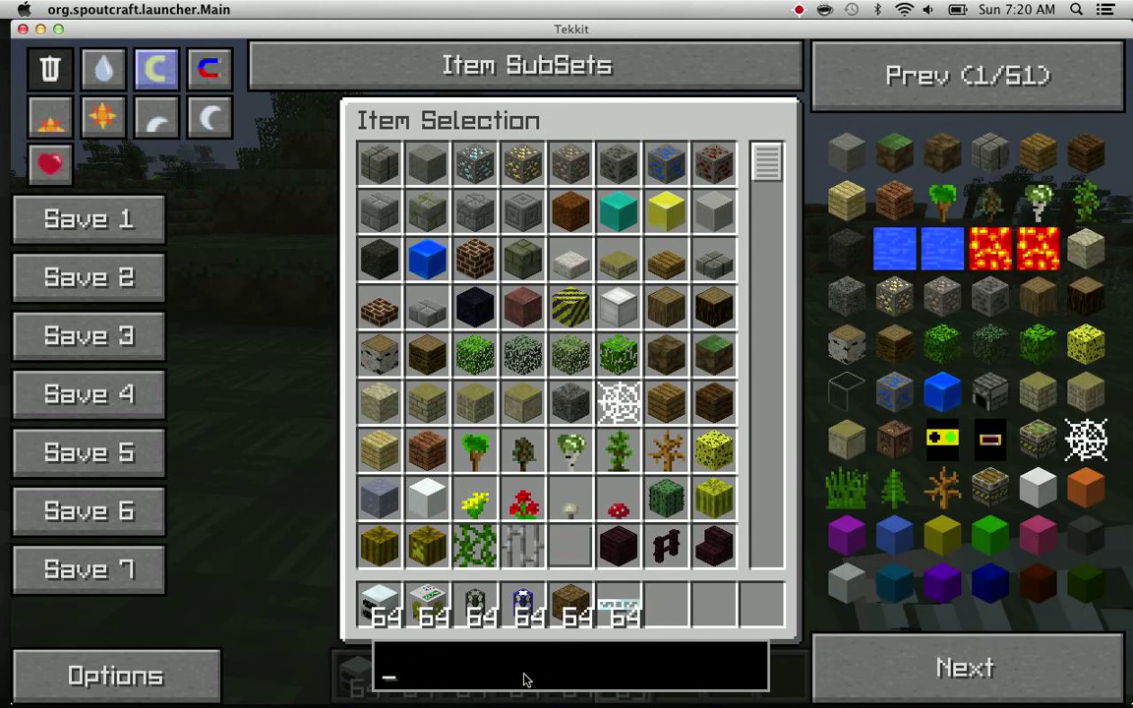
Add Tank, Wooden Waterproof Pipe and Redstone Engine stacks to the hotbar, then resume play
type("tan")
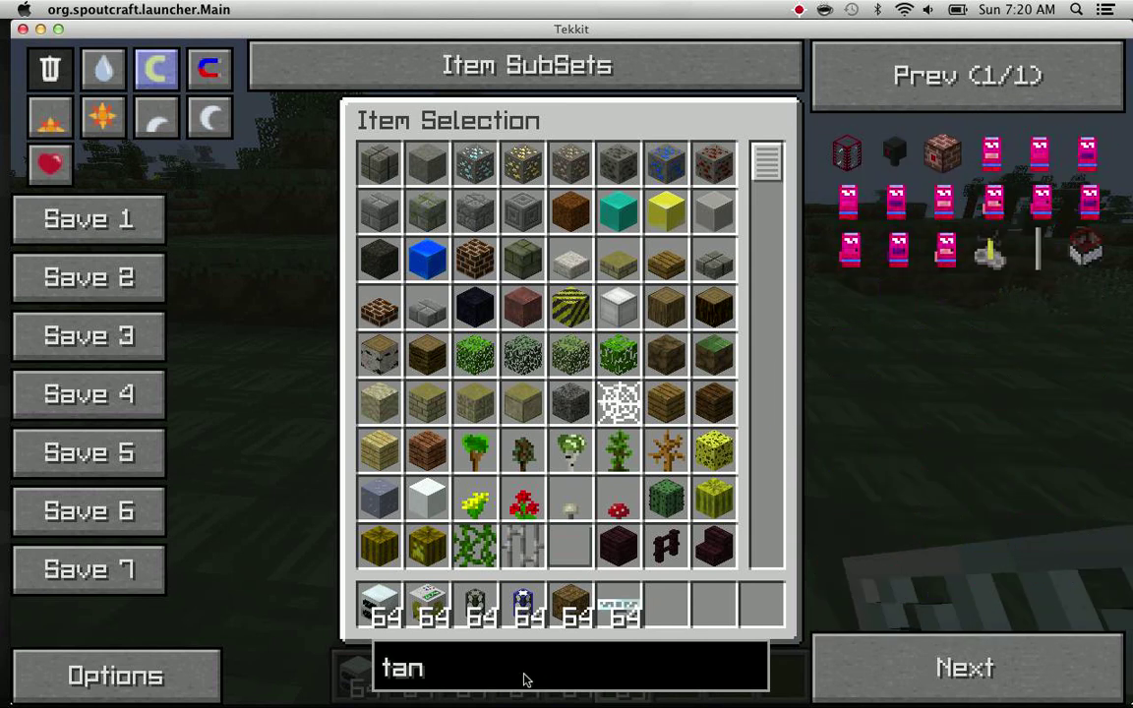
type("k_")
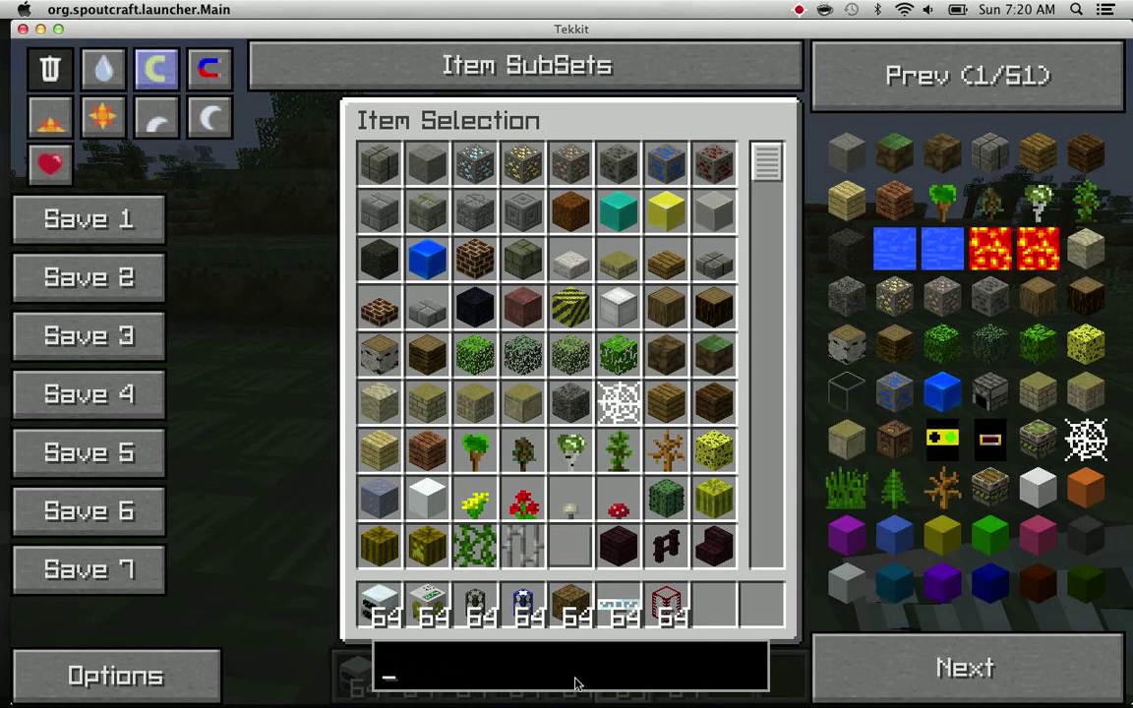
type("w")
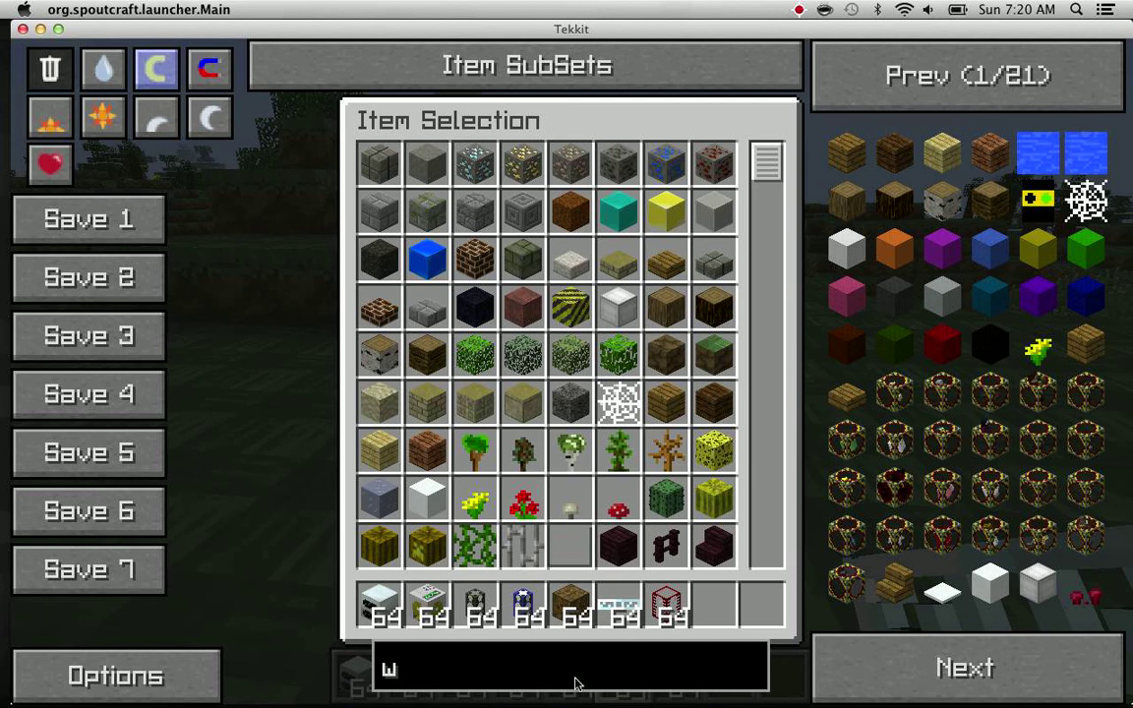
type("ooden_")
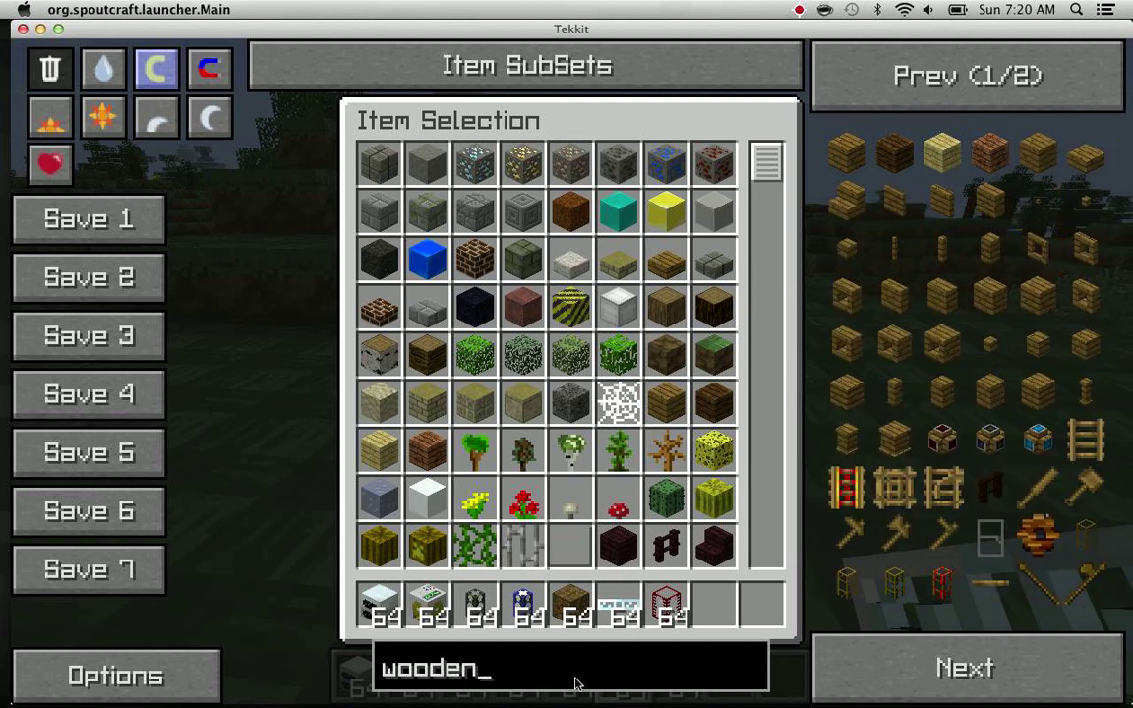
mouse_move(893, 585)
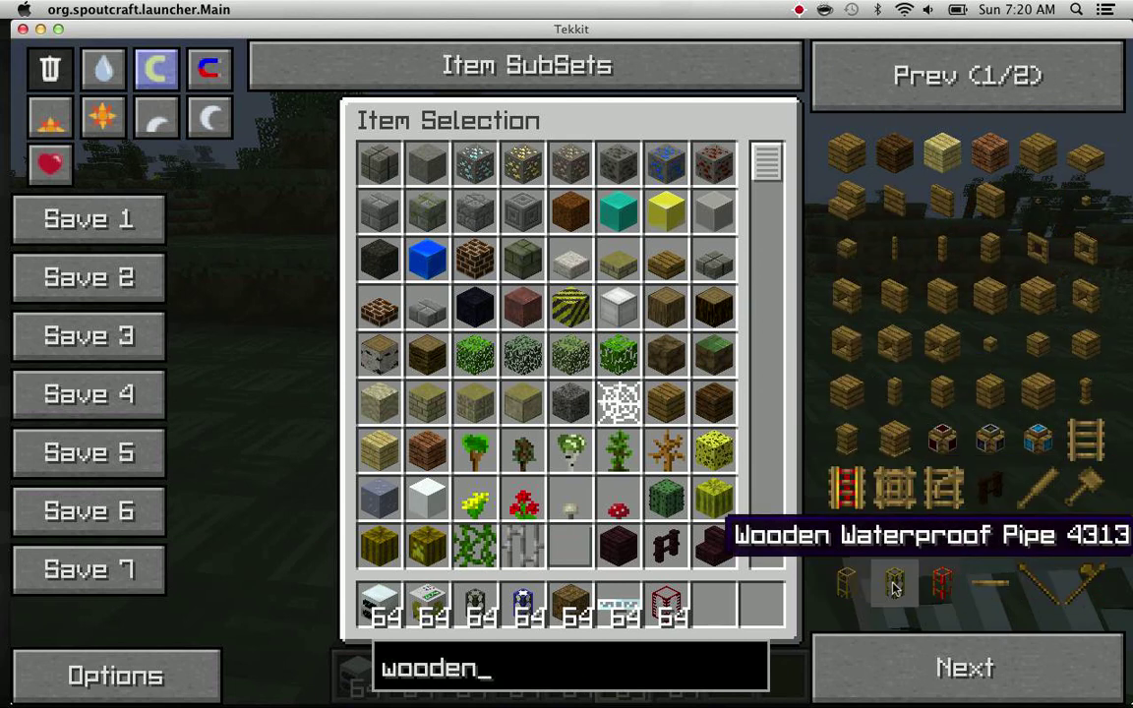
mouse_move(698, 667)
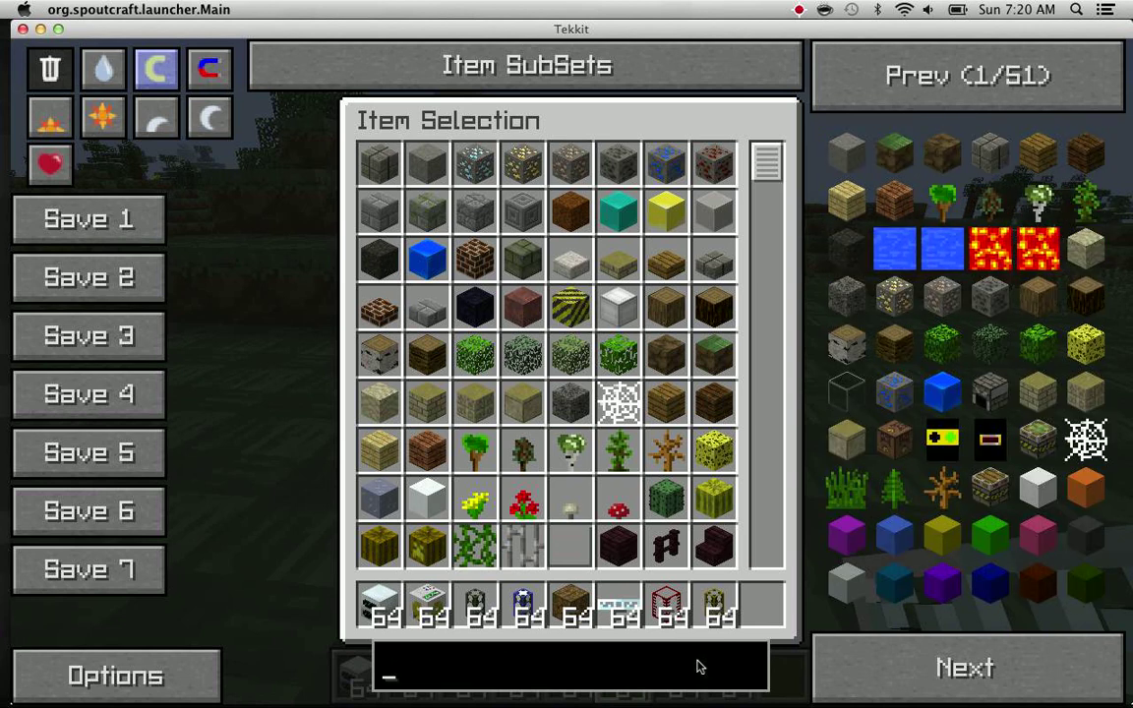
type("red")
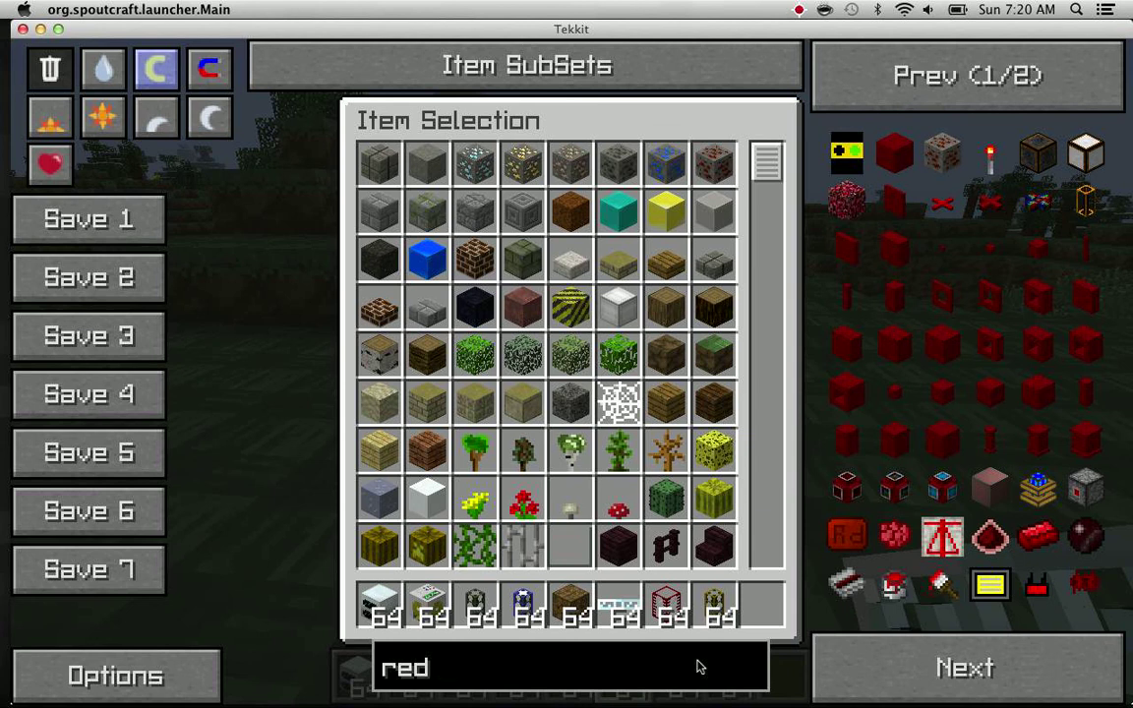
mouse_move(1038, 487)
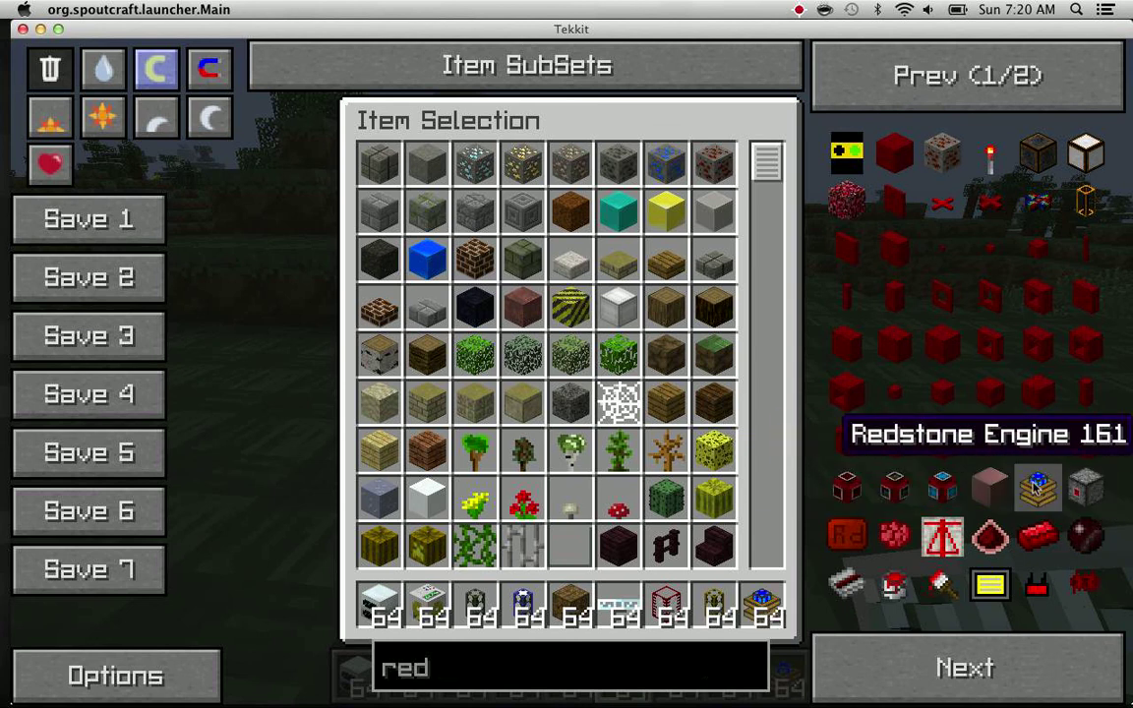
mouse_move(1038, 152)
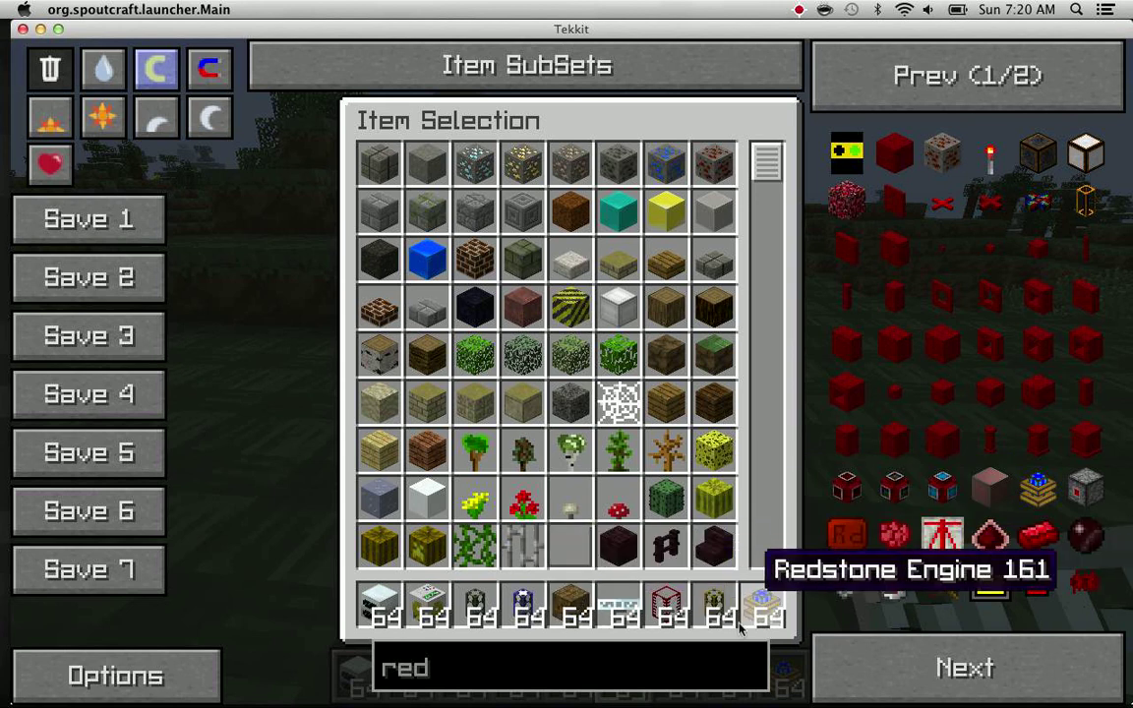
mouse_move(990, 153)
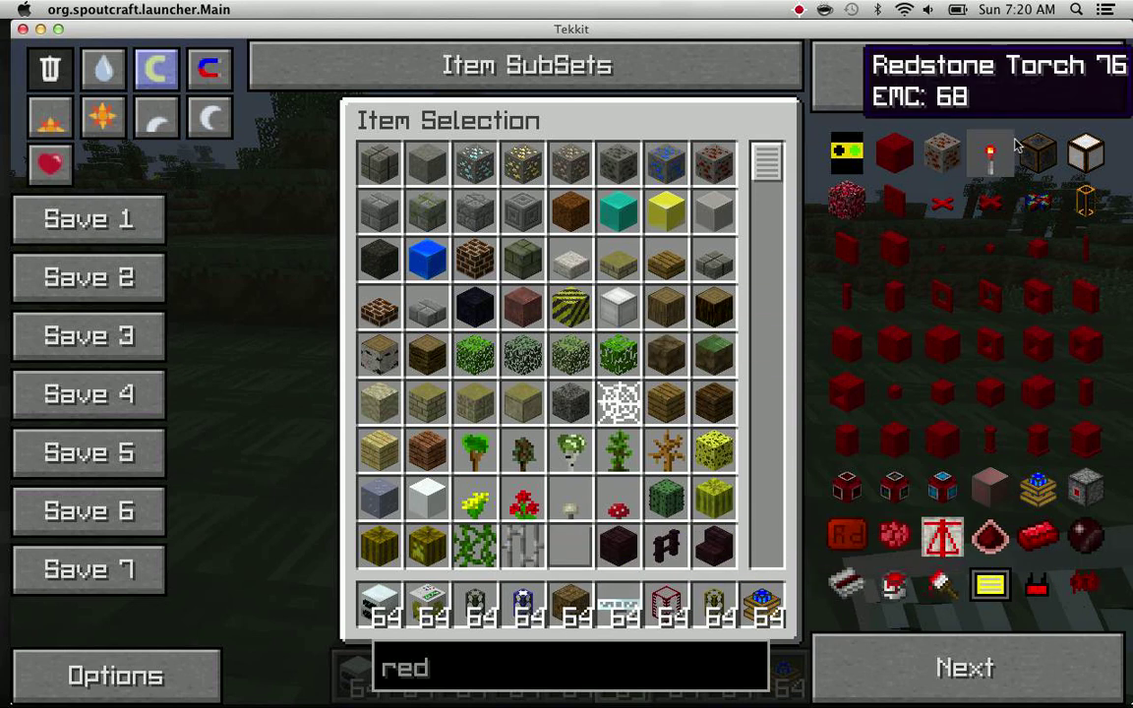
key("escape")
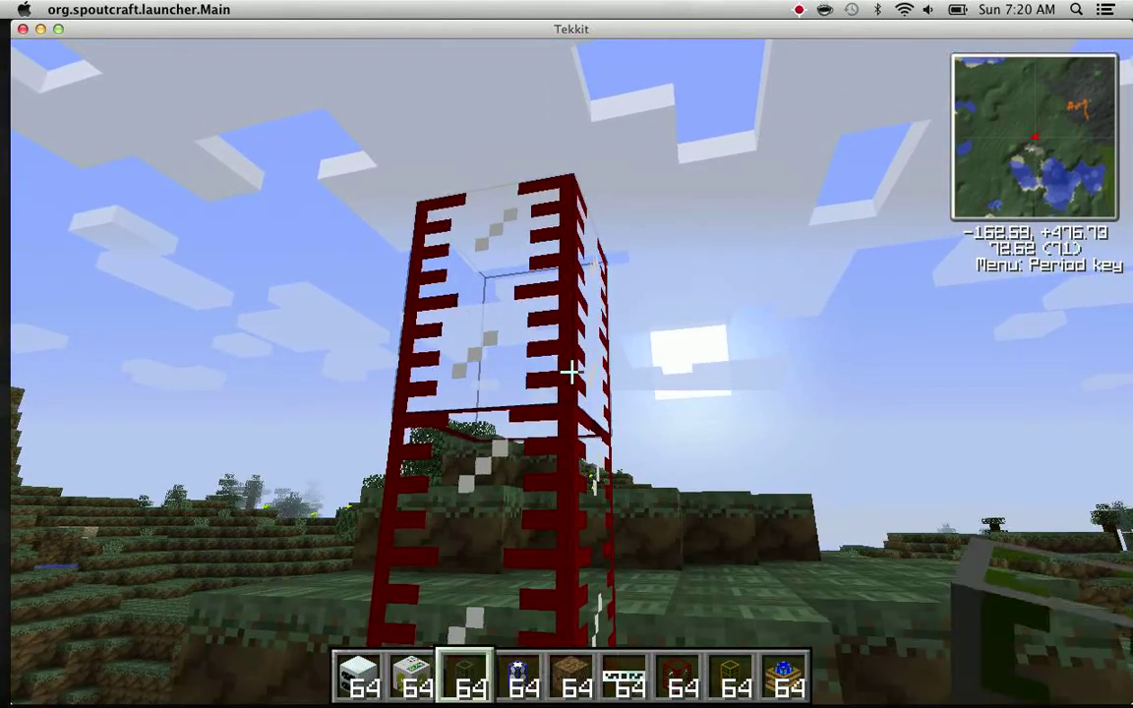
mouse_move(571, 371)
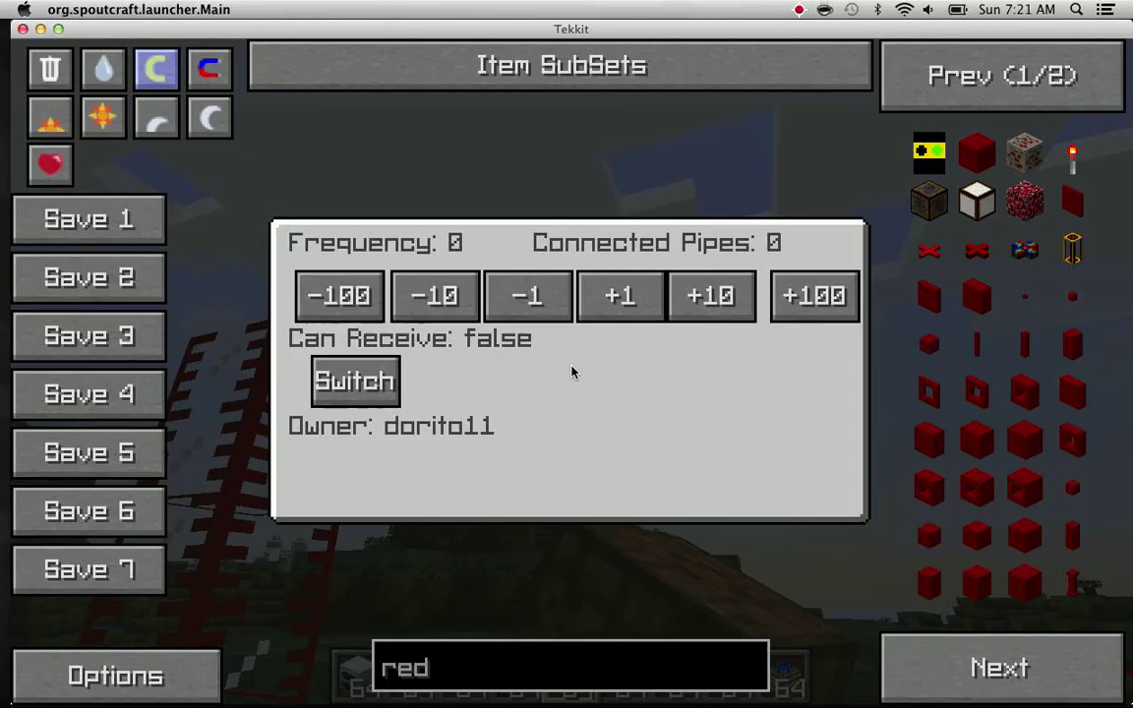
Open the placed teleporting pipe's frequency and receive settings screen
left_click(354, 382)
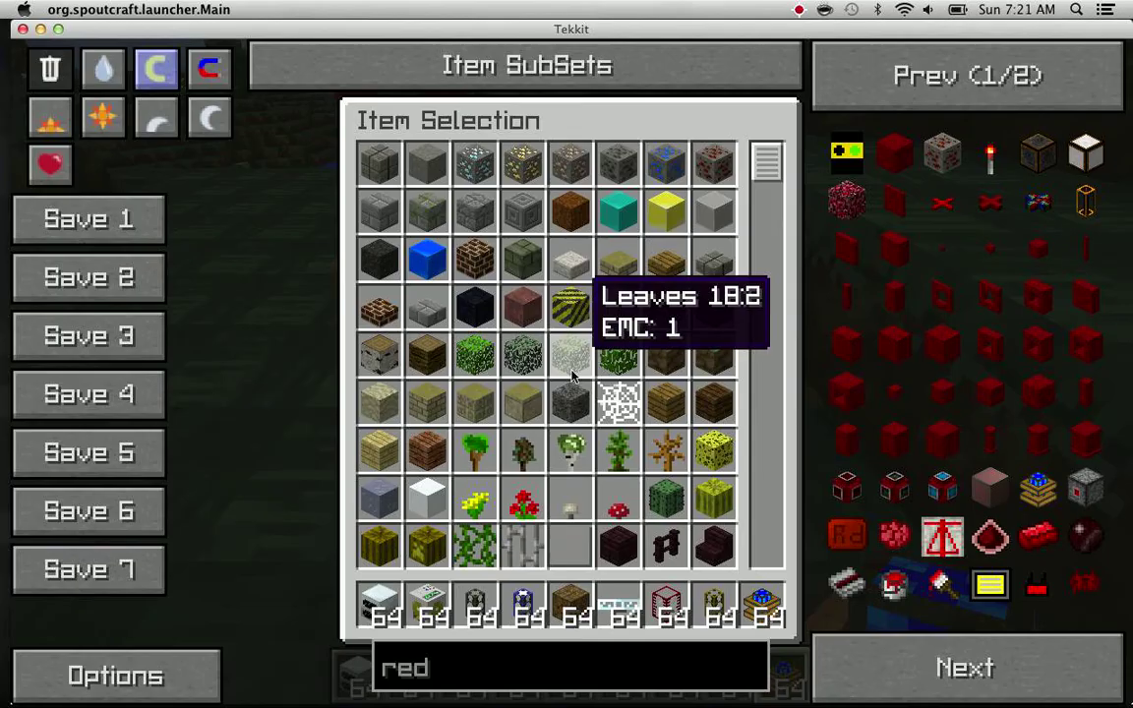
mouse_move(767, 558)
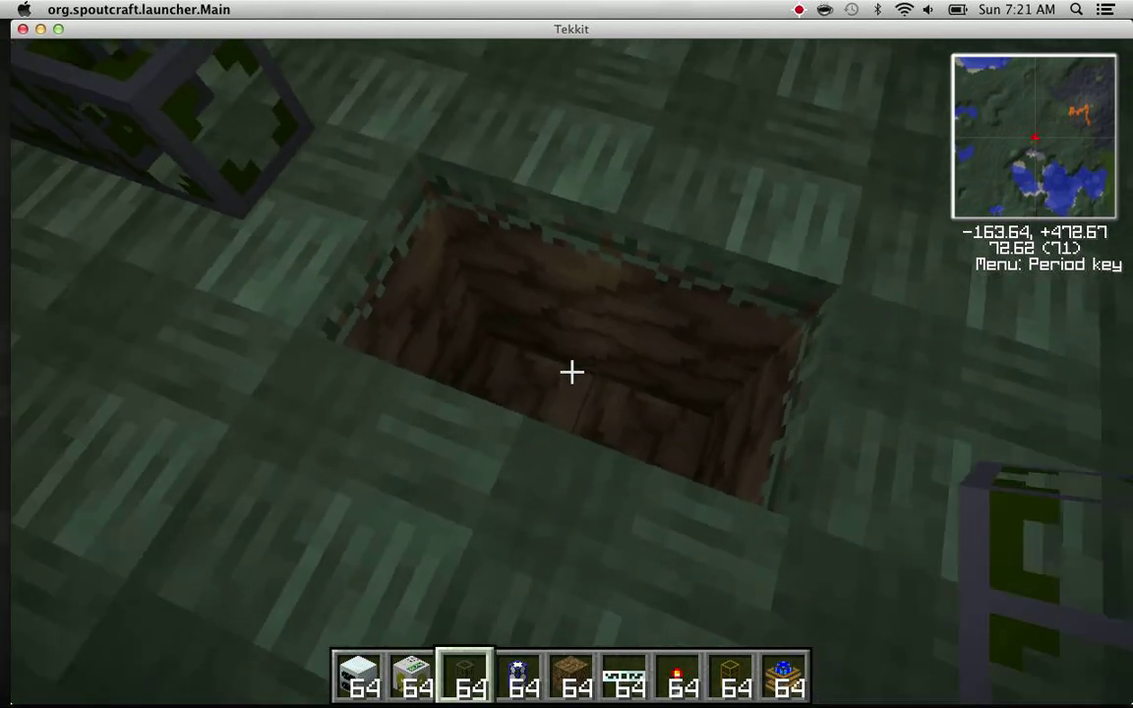
mouse_move(572, 372)
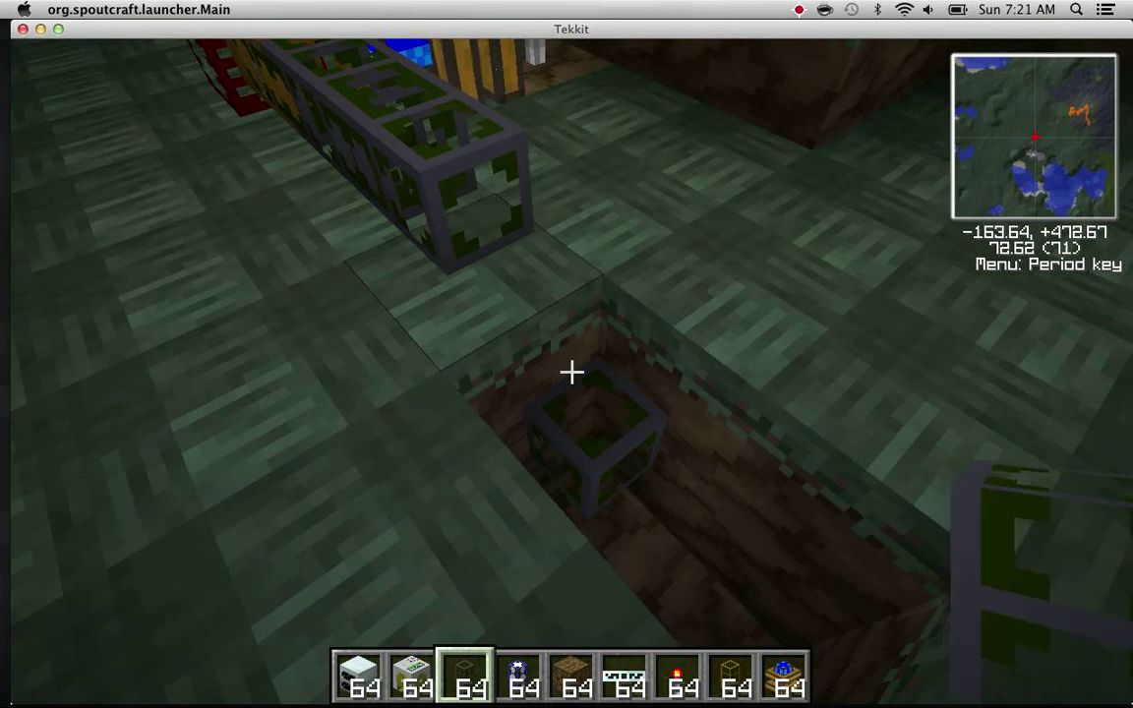
mouse_move(571, 372)
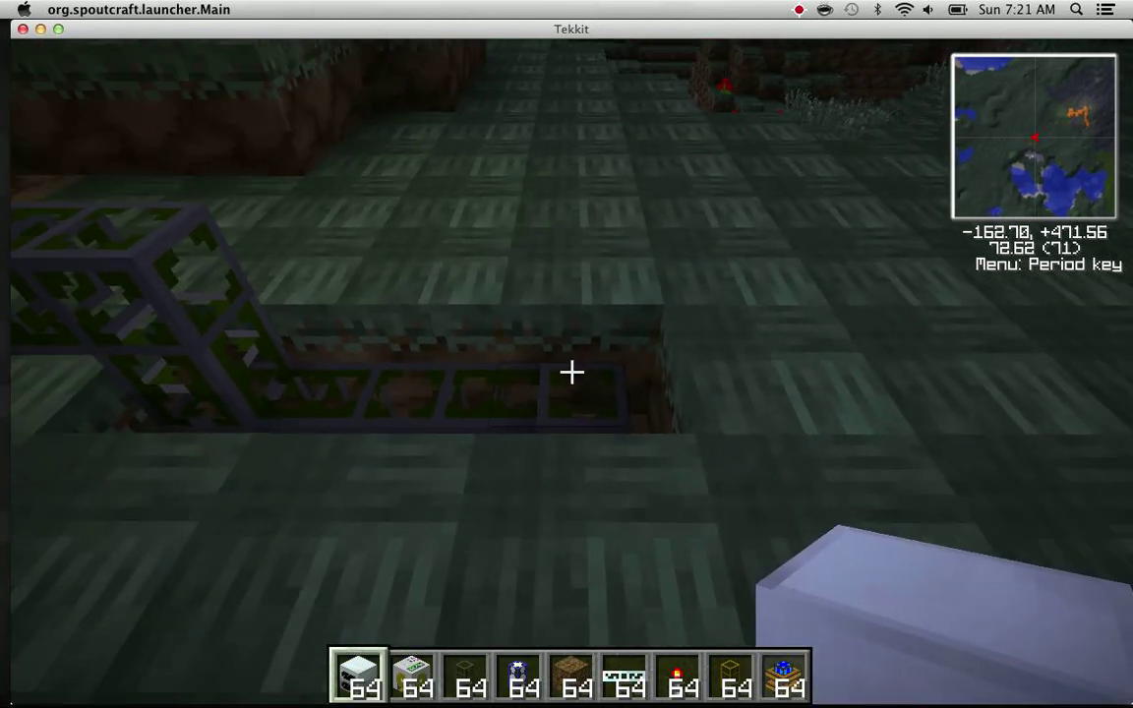
mouse_move(573, 372)
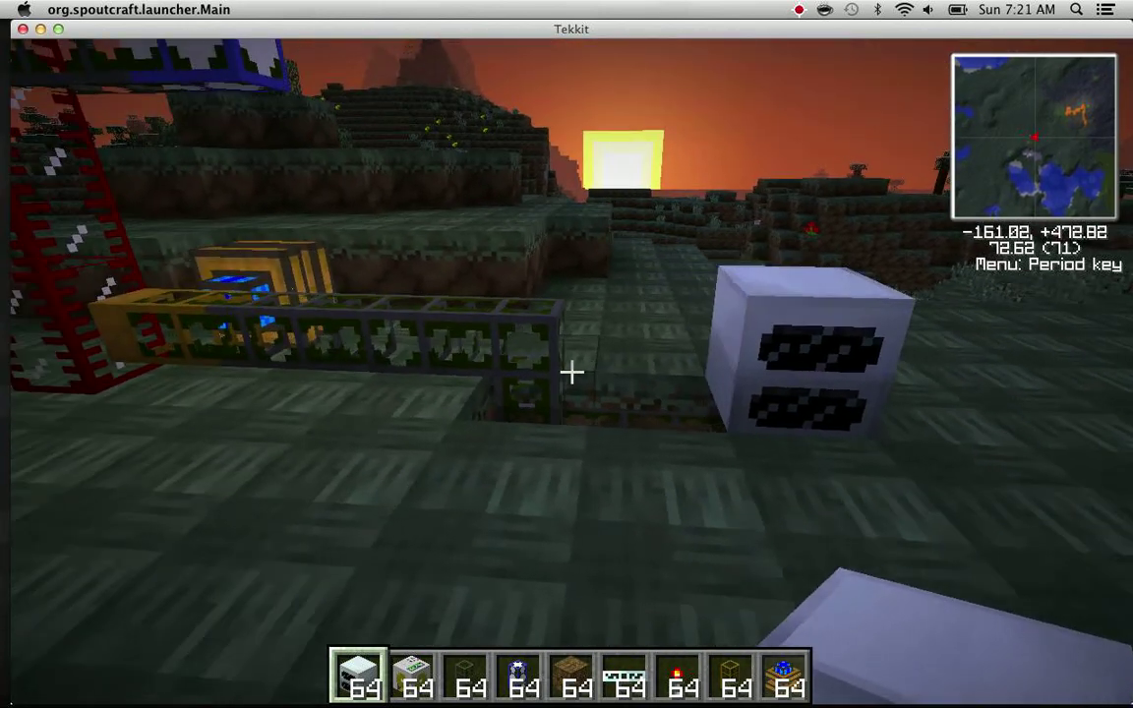
mouse_move(572, 372)
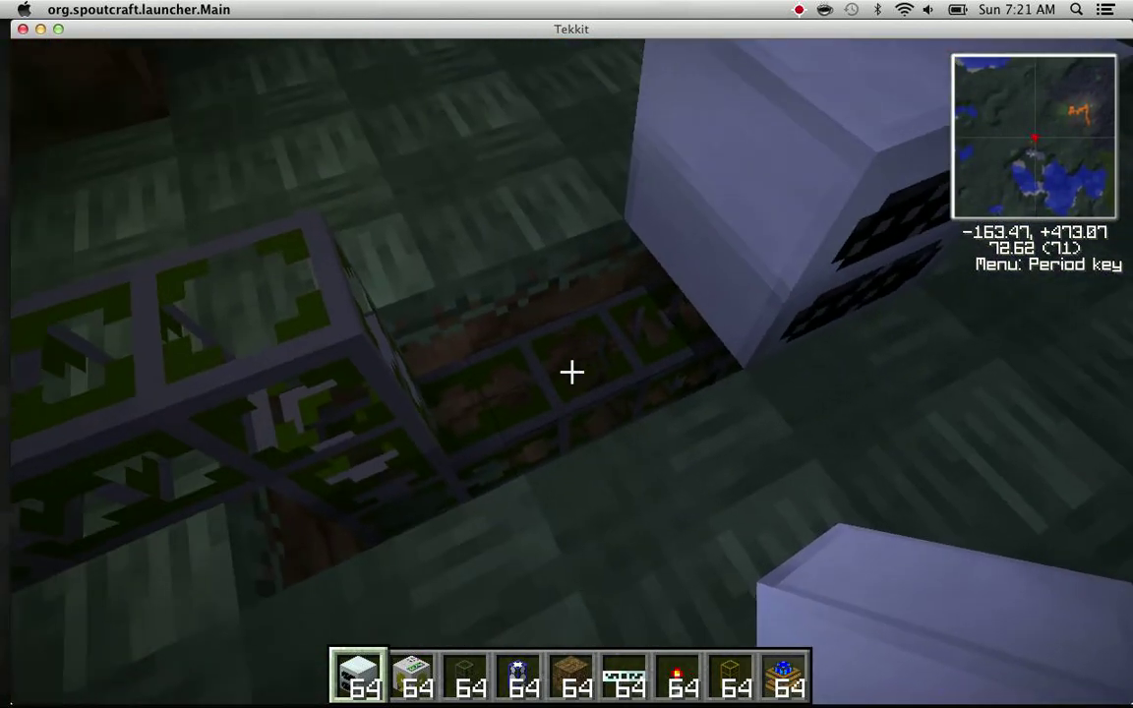
mouse_move(571, 372)
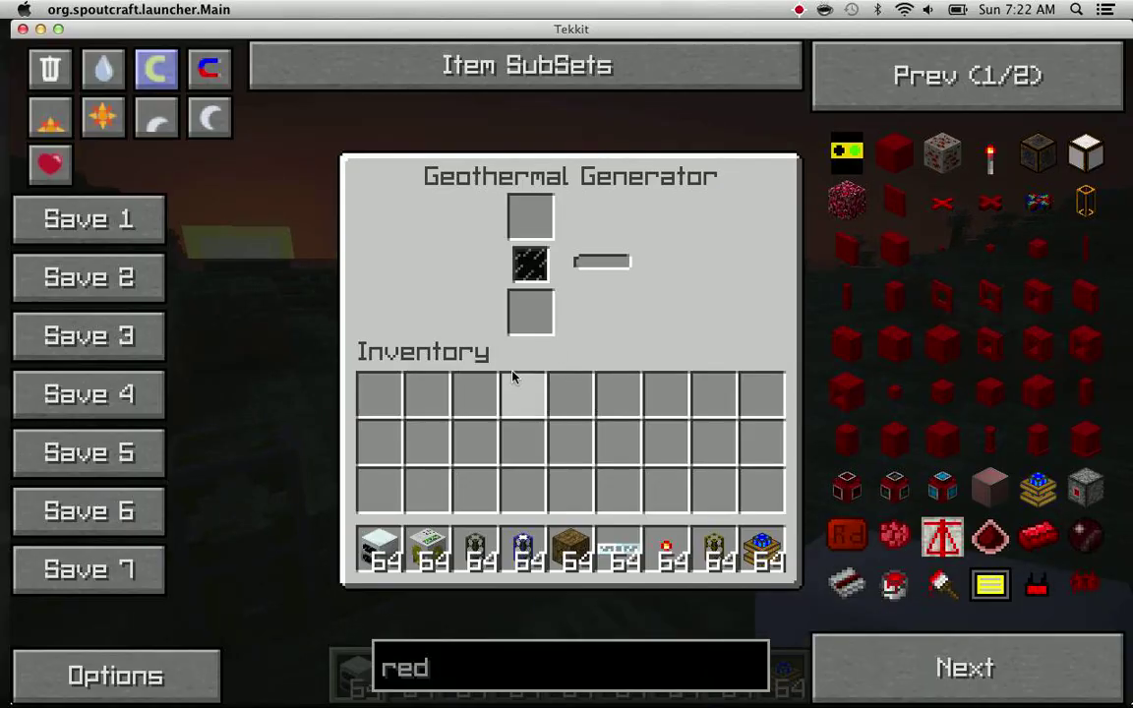
Close the Geothermal Generator window to continue laying the pipe run
key("Escape")
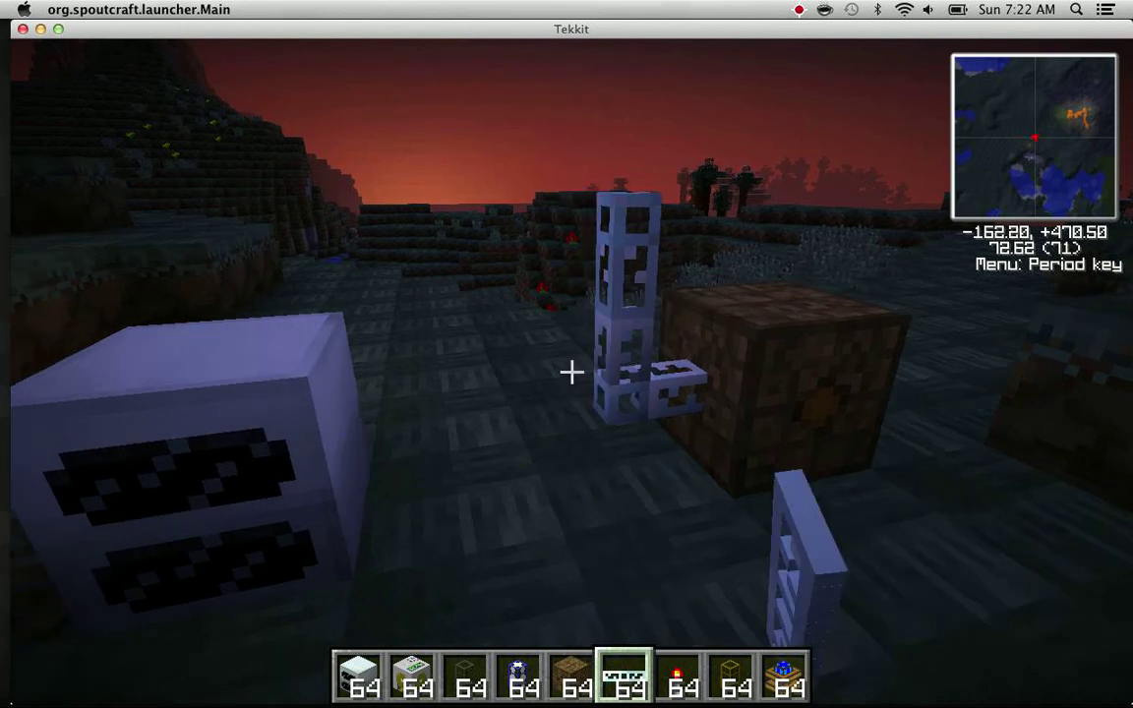
mouse_move(567, 354)
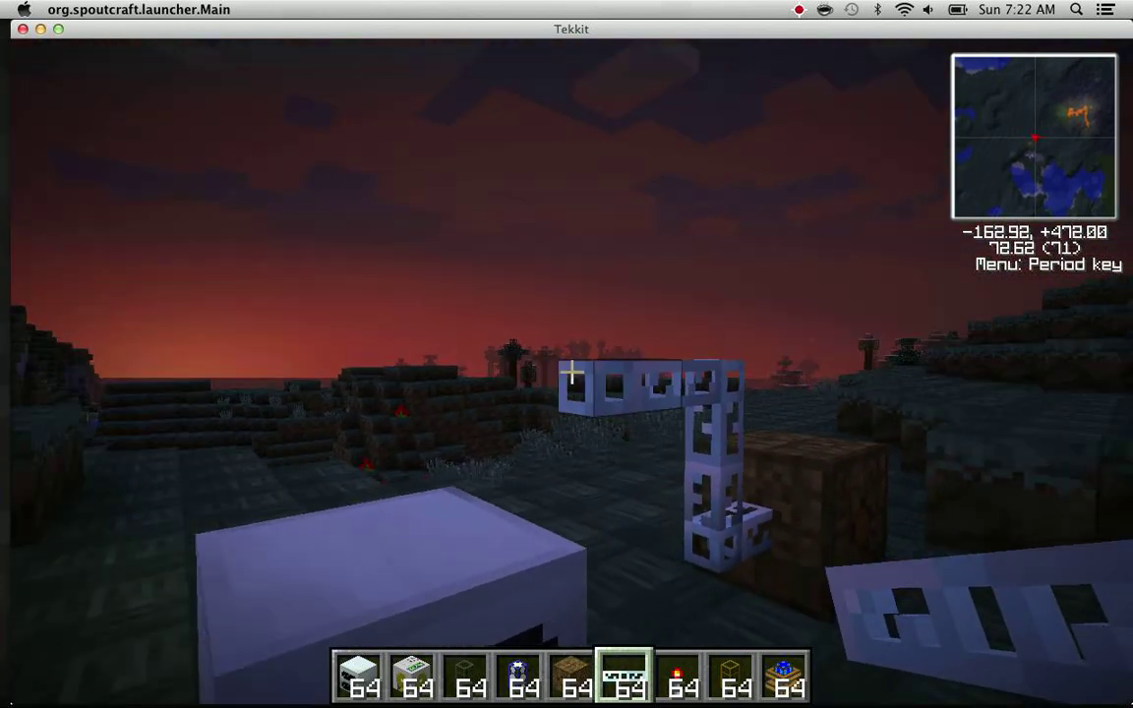
mouse_move(566, 354)
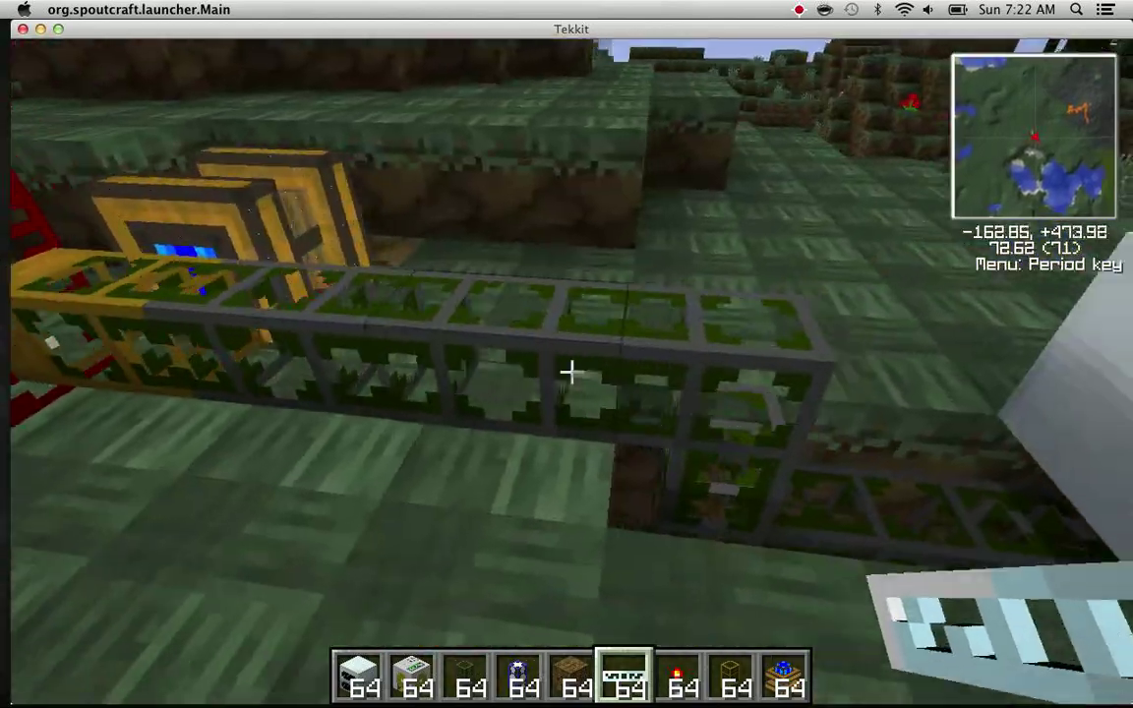
mouse_move(571, 372)
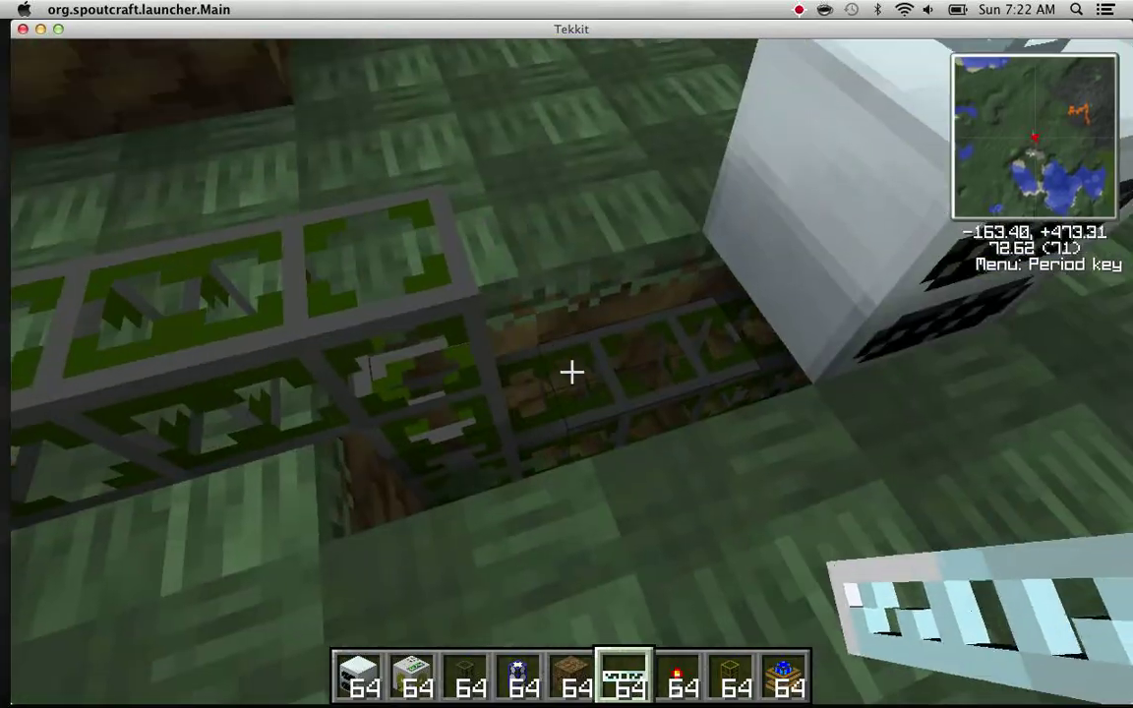
mouse_move(571, 372)
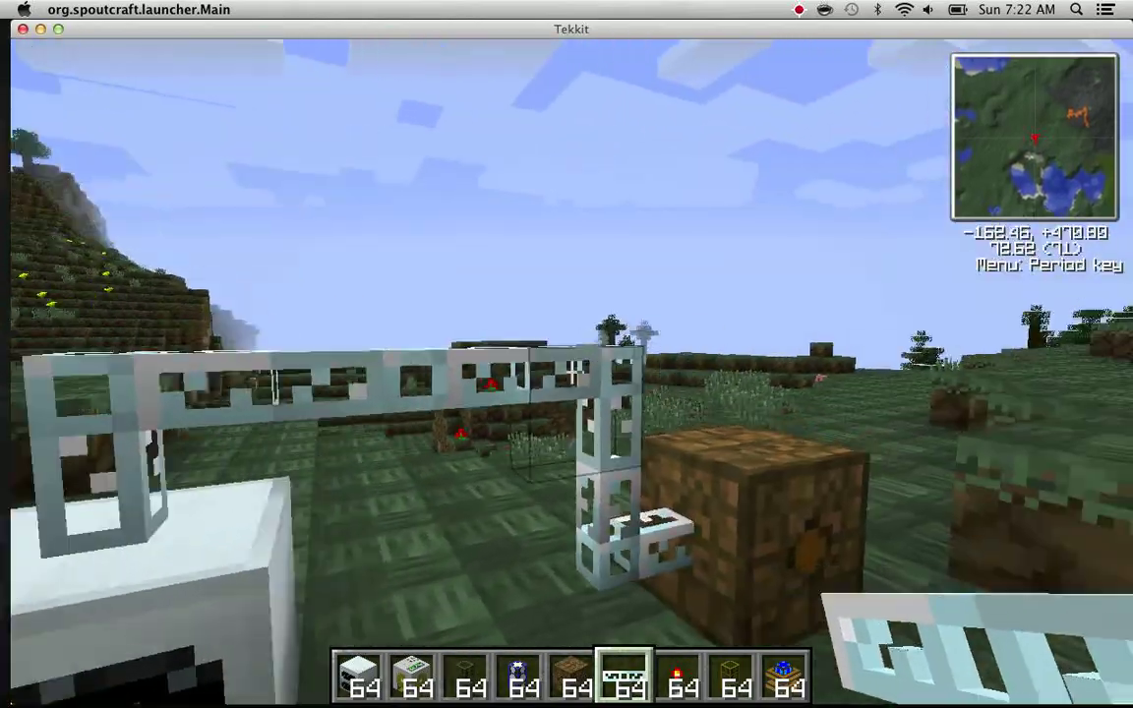
mouse_move(571, 372)
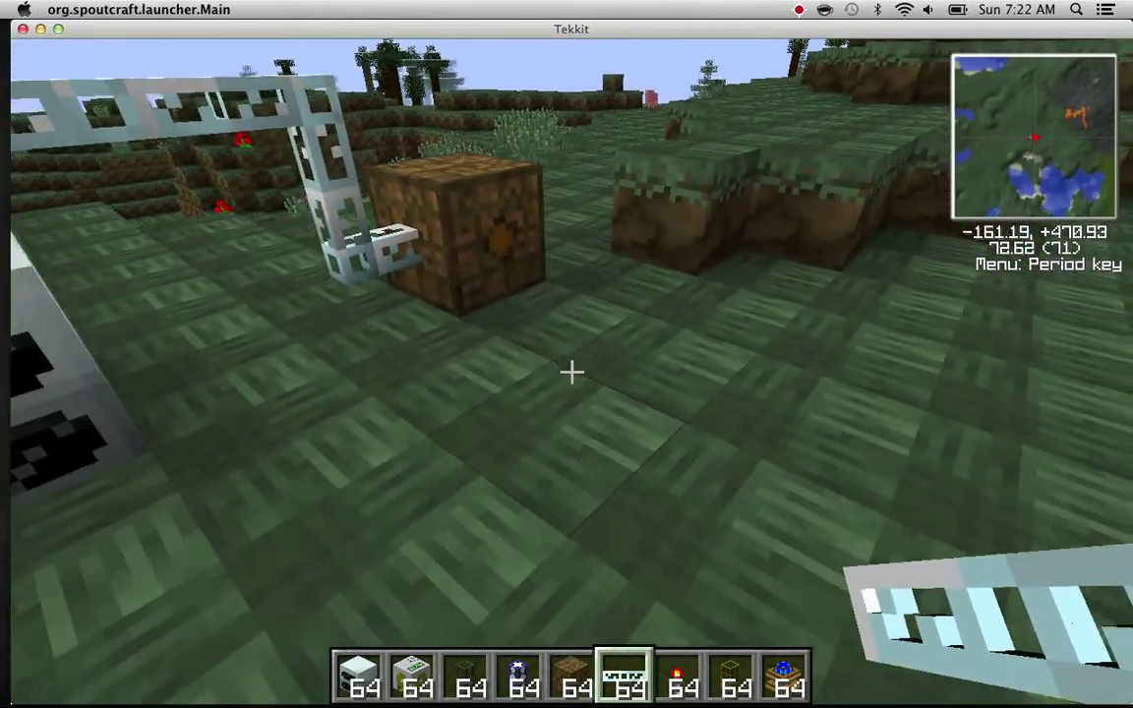
mouse_move(573, 372)
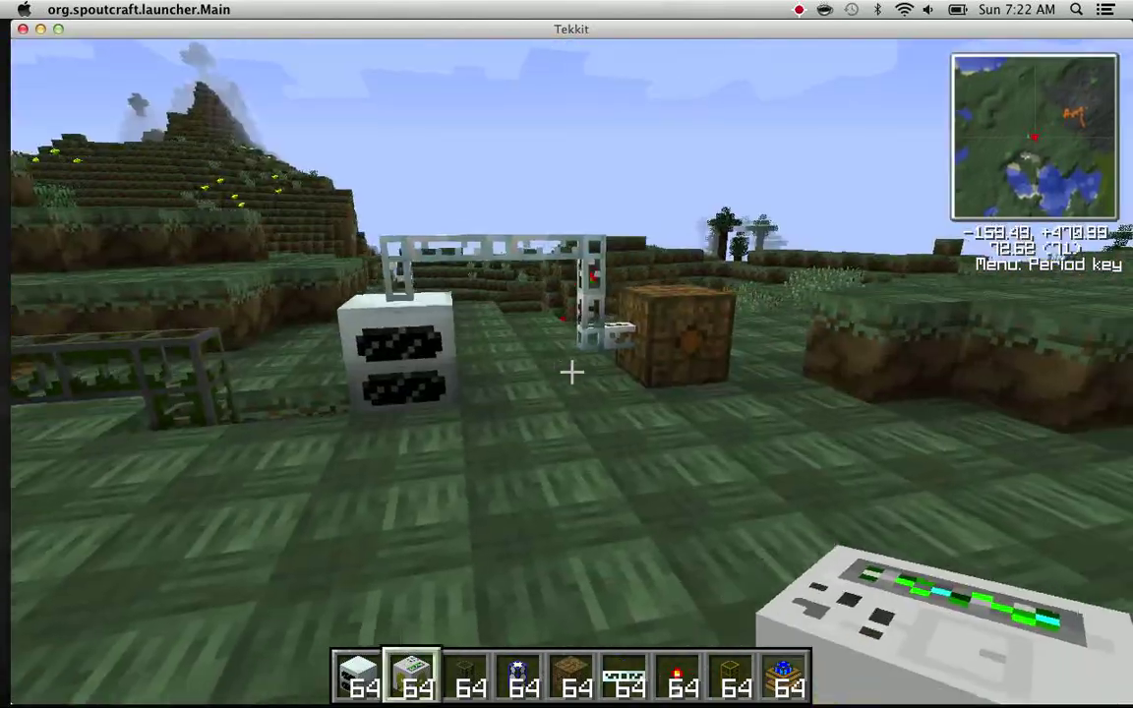
mouse_move(573, 372)
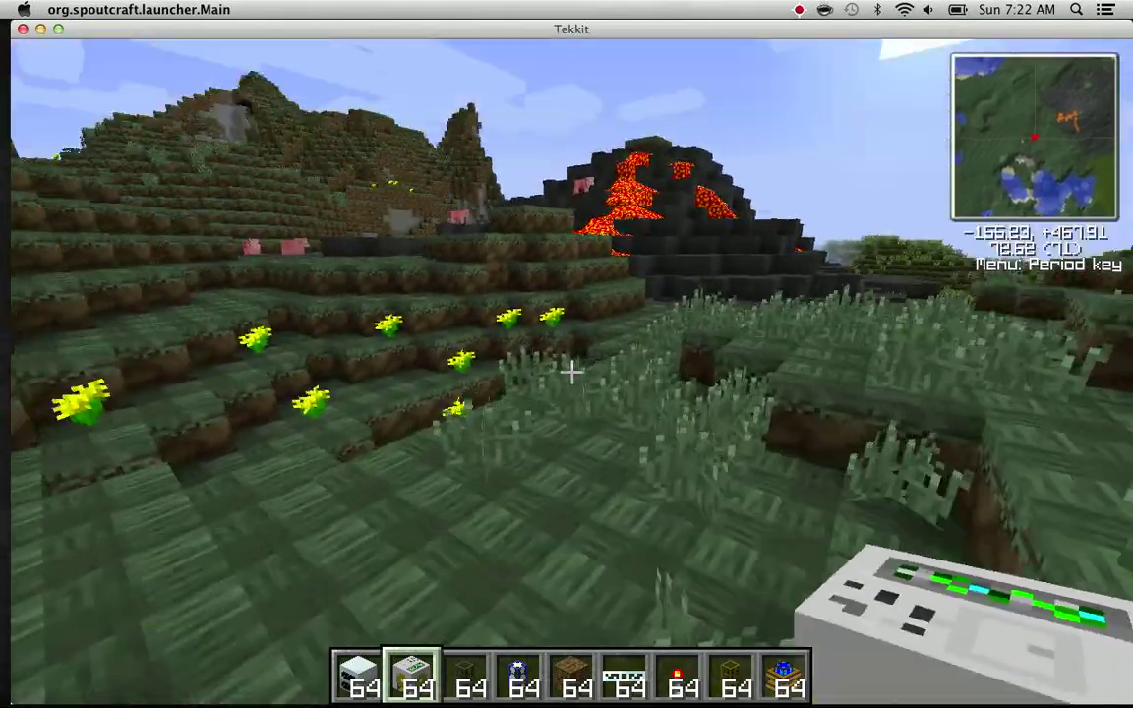
mouse_move(573, 371)
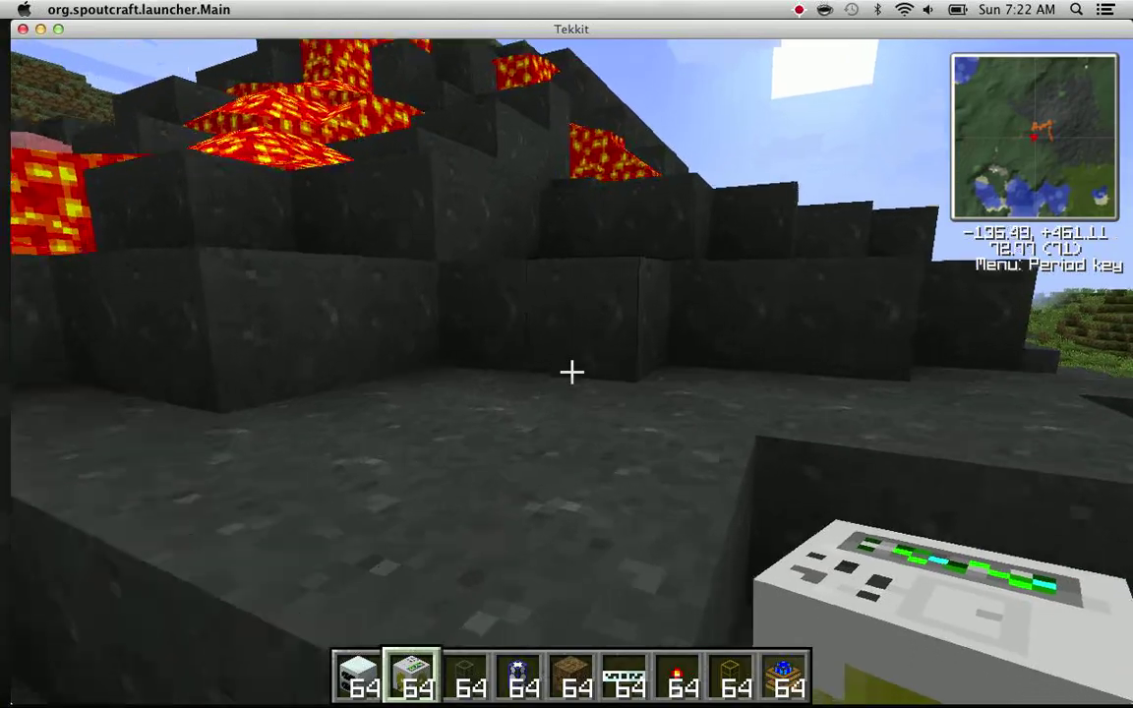
mouse_move(572, 372)
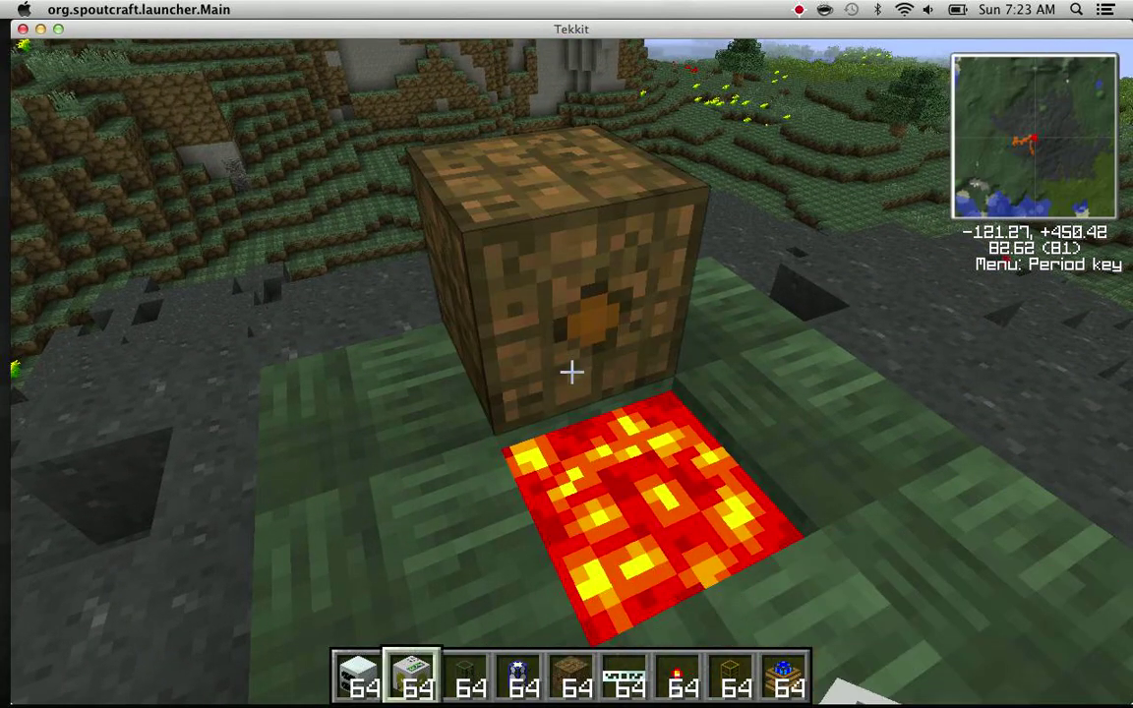
mouse_move(573, 374)
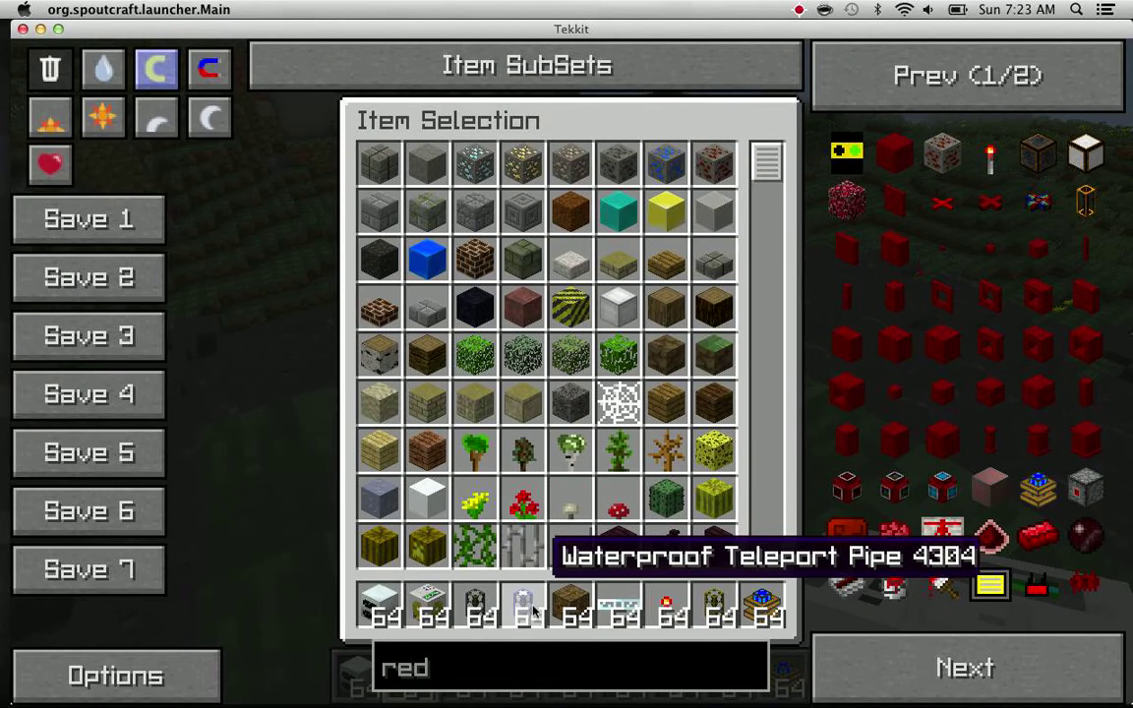
mouse_move(891, 487)
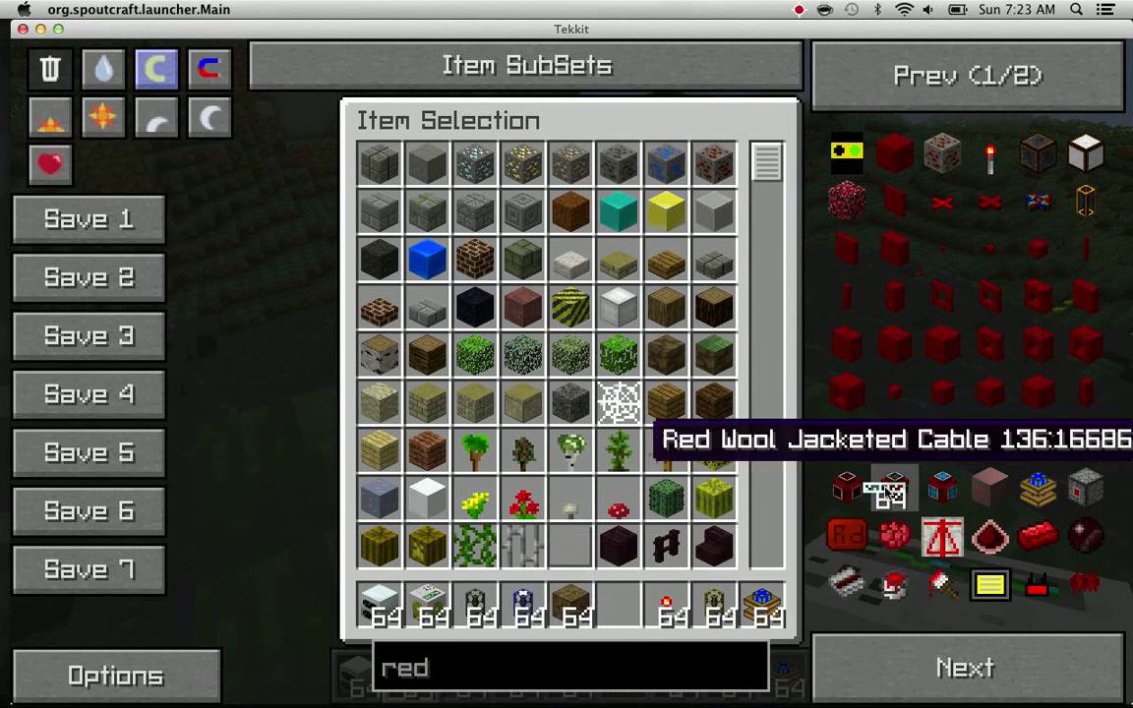
mouse_move(617, 602)
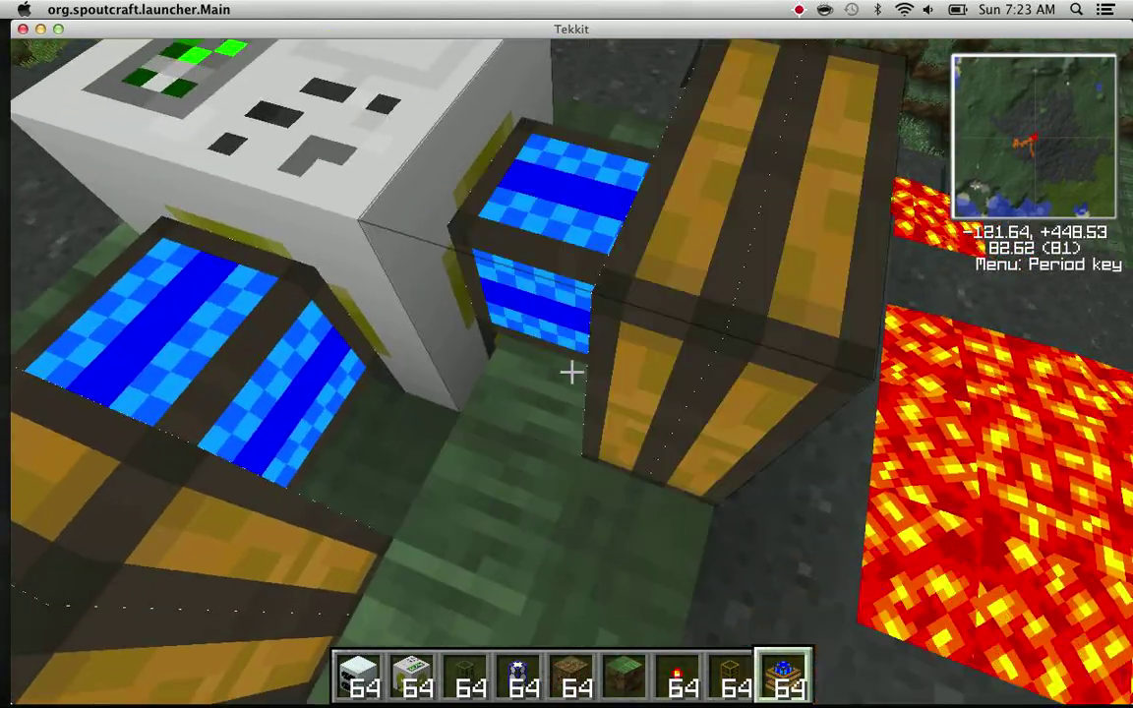
mouse_move(567, 374)
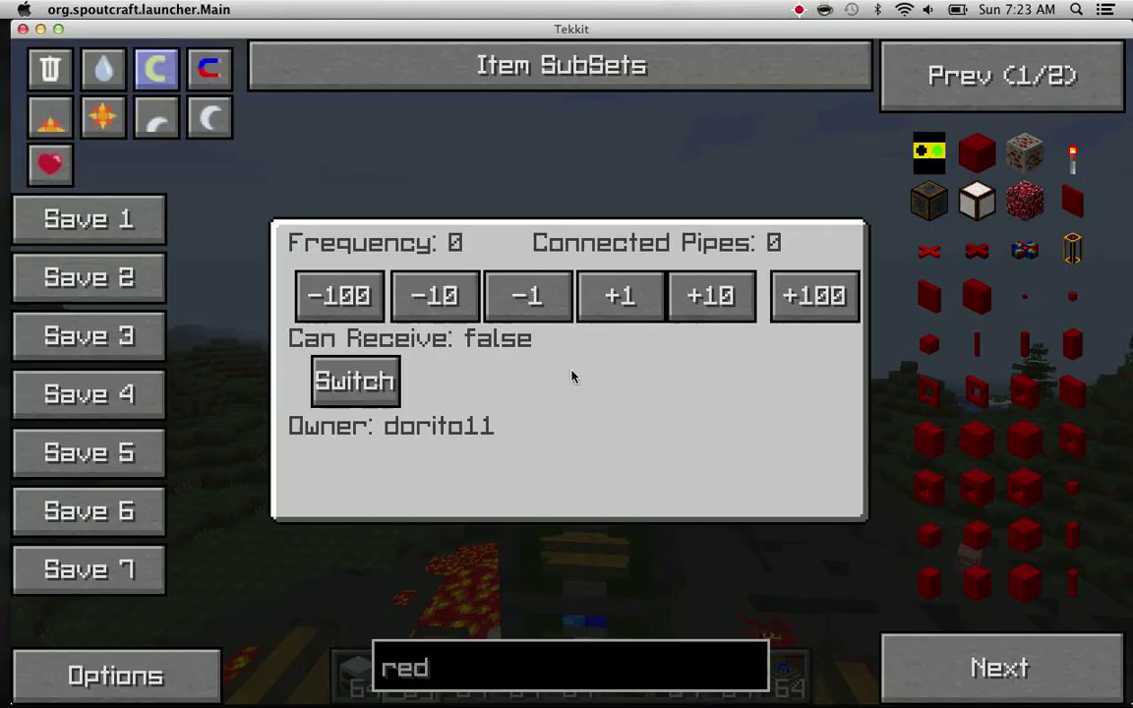
Change the teleport pipe's channel using its +/- frequency buttons
left_click(619, 297)
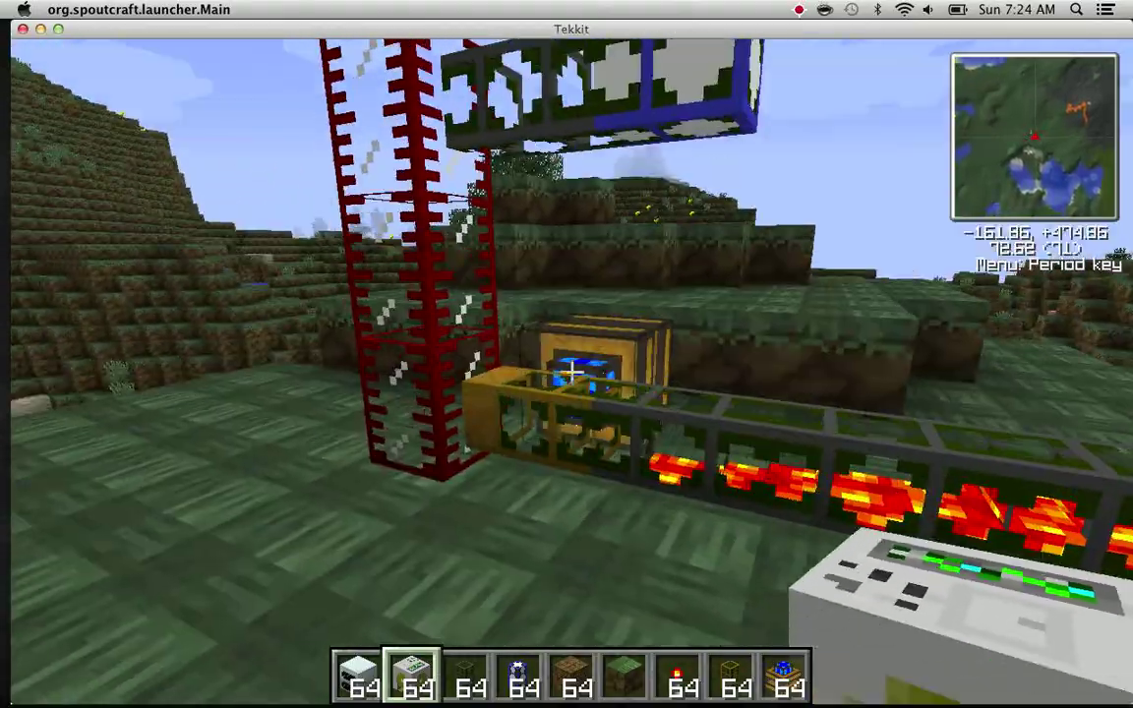
mouse_move(575, 374)
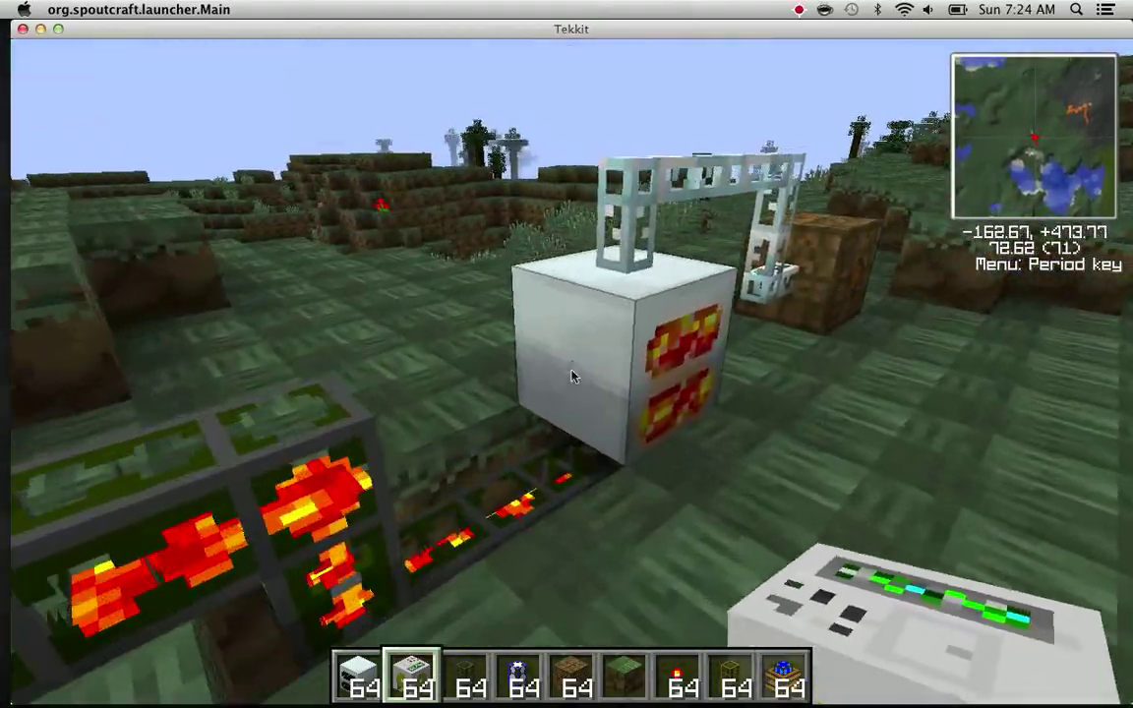
Check the BatBox holds 2580 of 40000 EU, then close its window
right_click(573, 364)
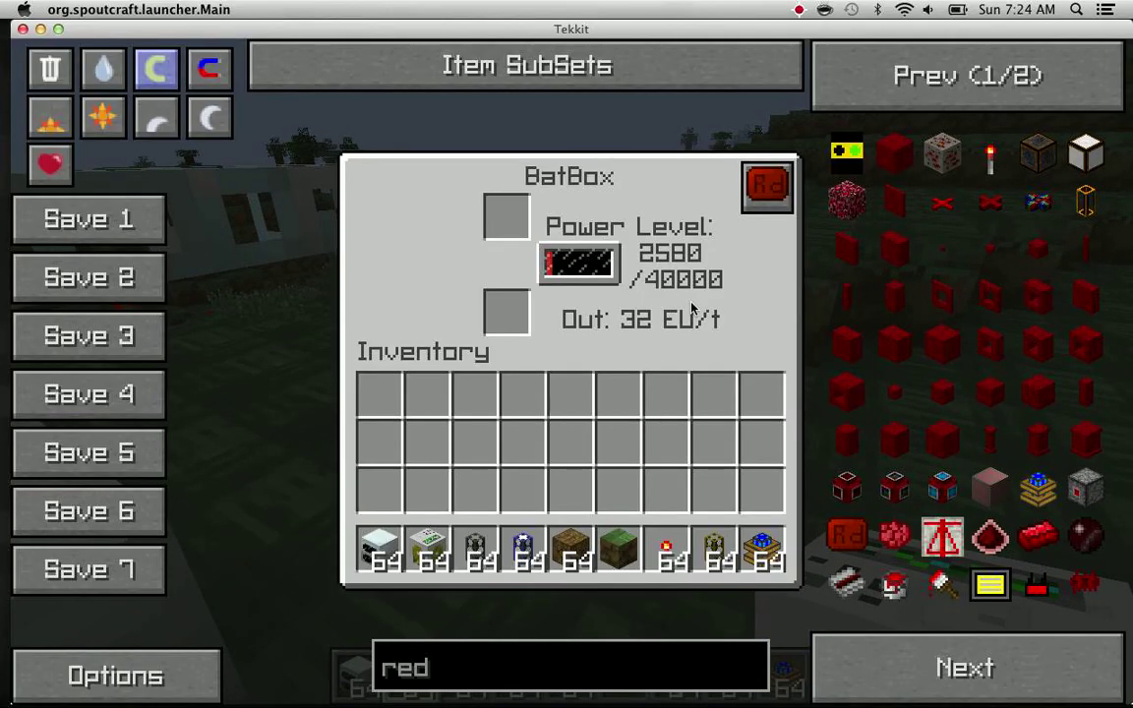
key("Escape")
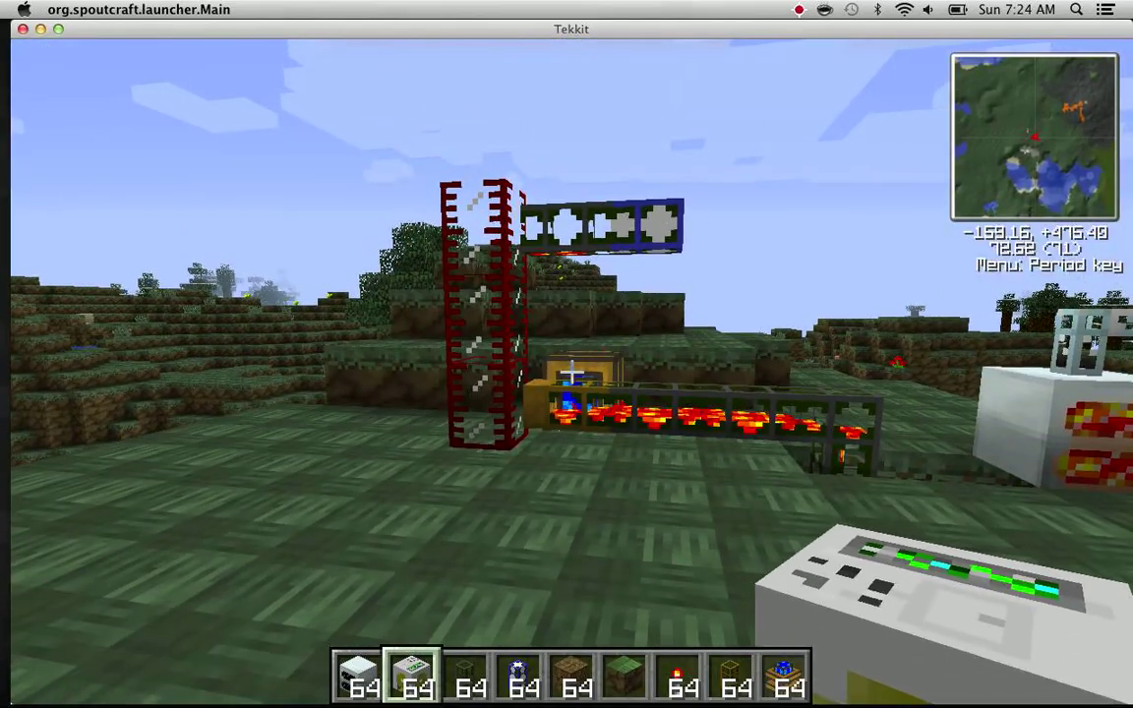
mouse_move(571, 372)
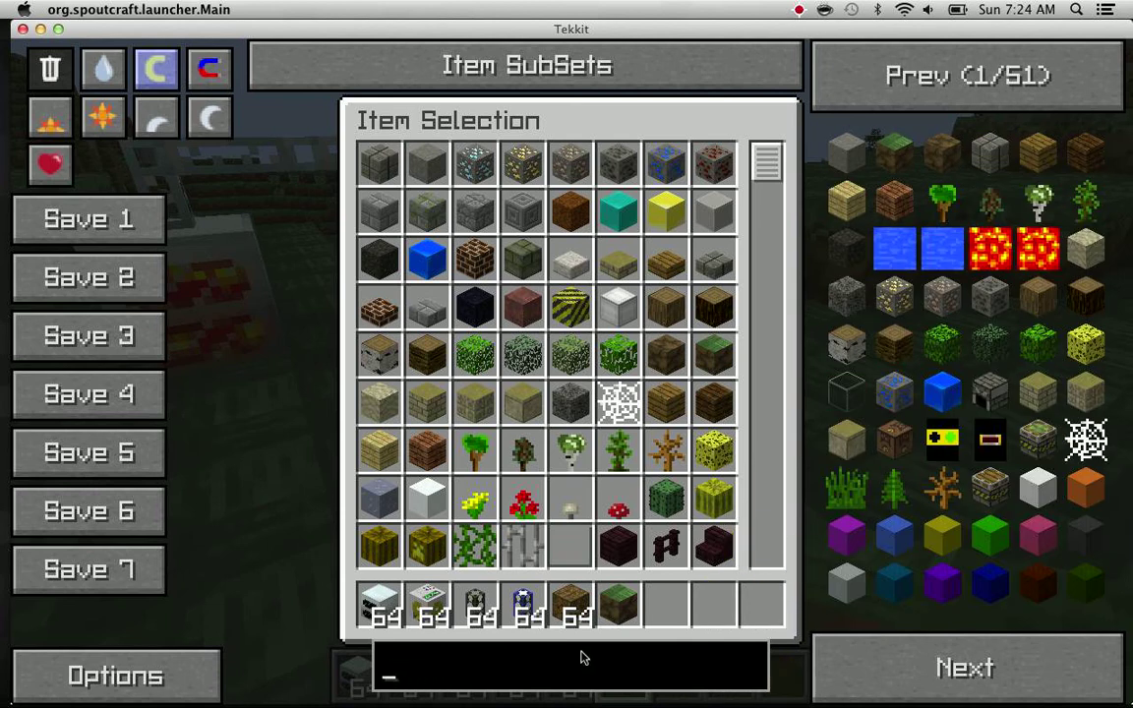
Add pipe and Rotary Macerator stacks via 'rot' search, place it and view it idle at 0 RPM
type("9")
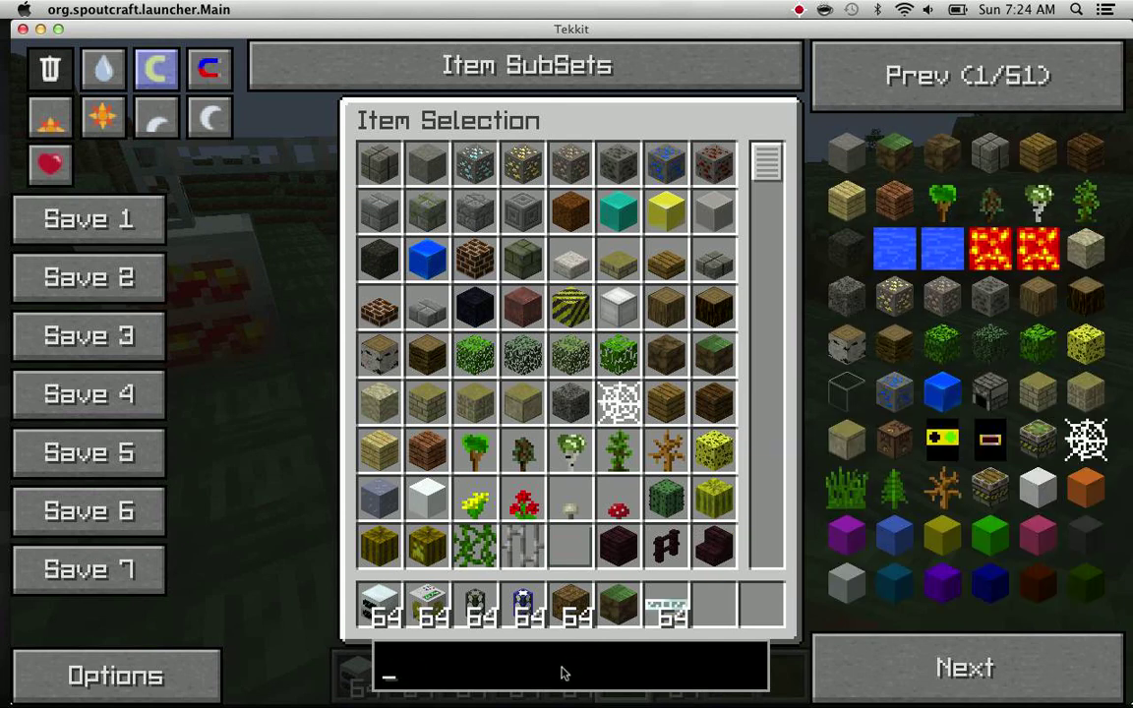
type("rot")
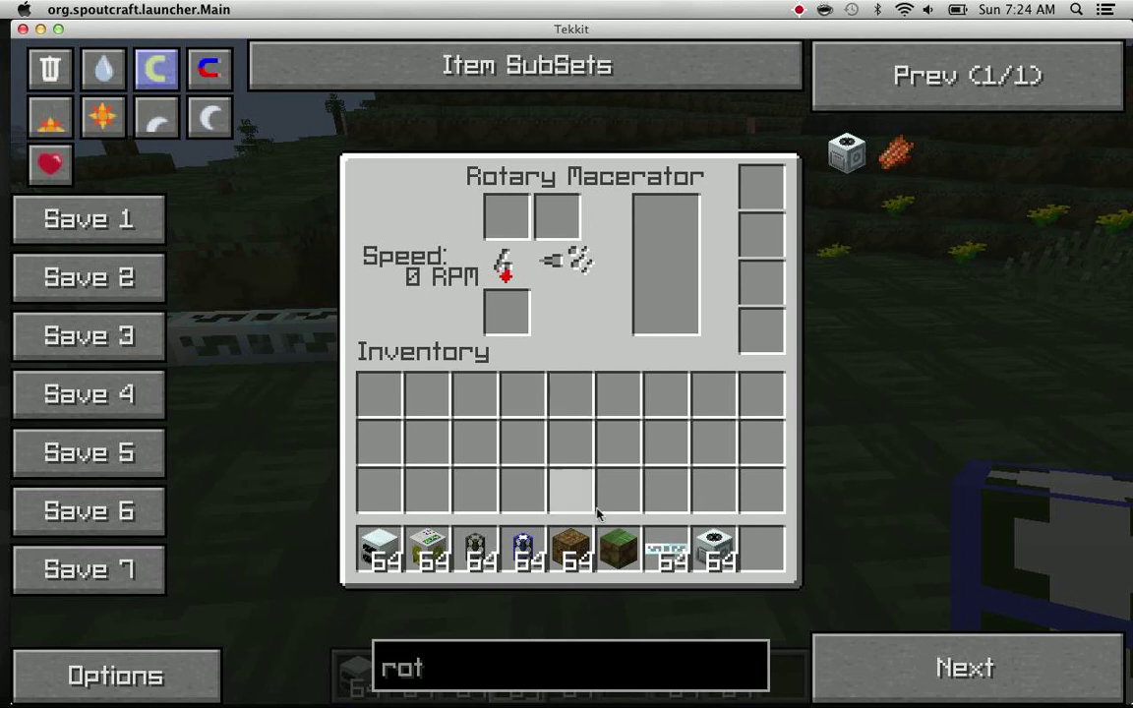
key("escape")
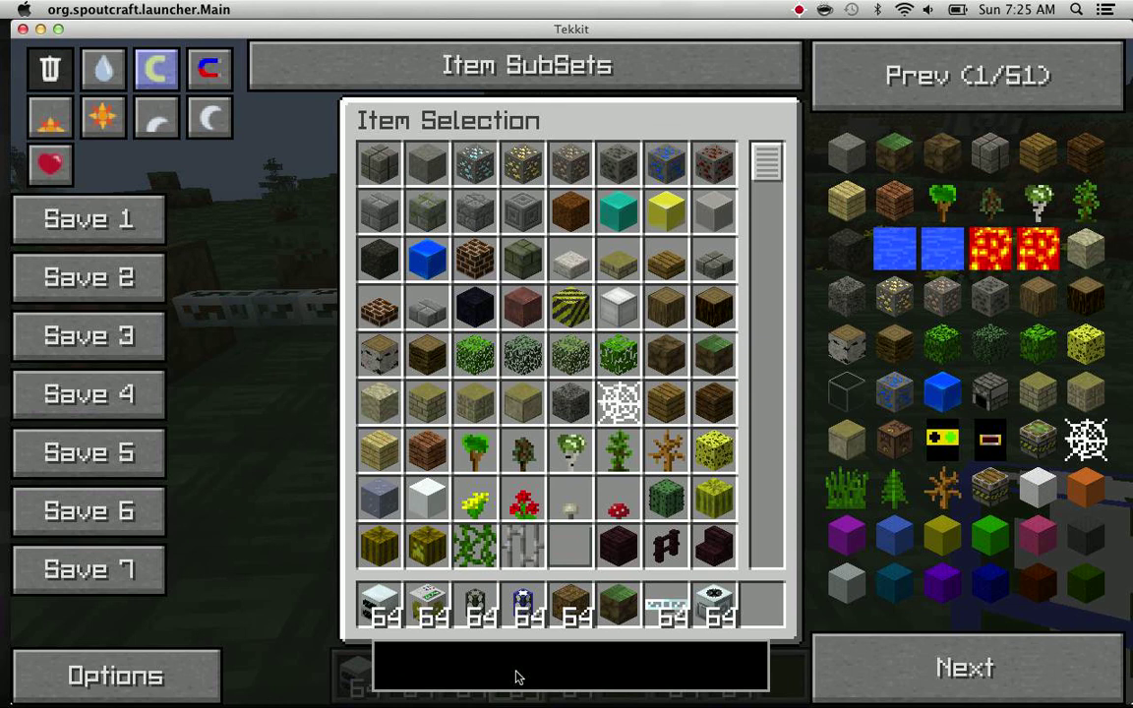
mouse_move(895, 342)
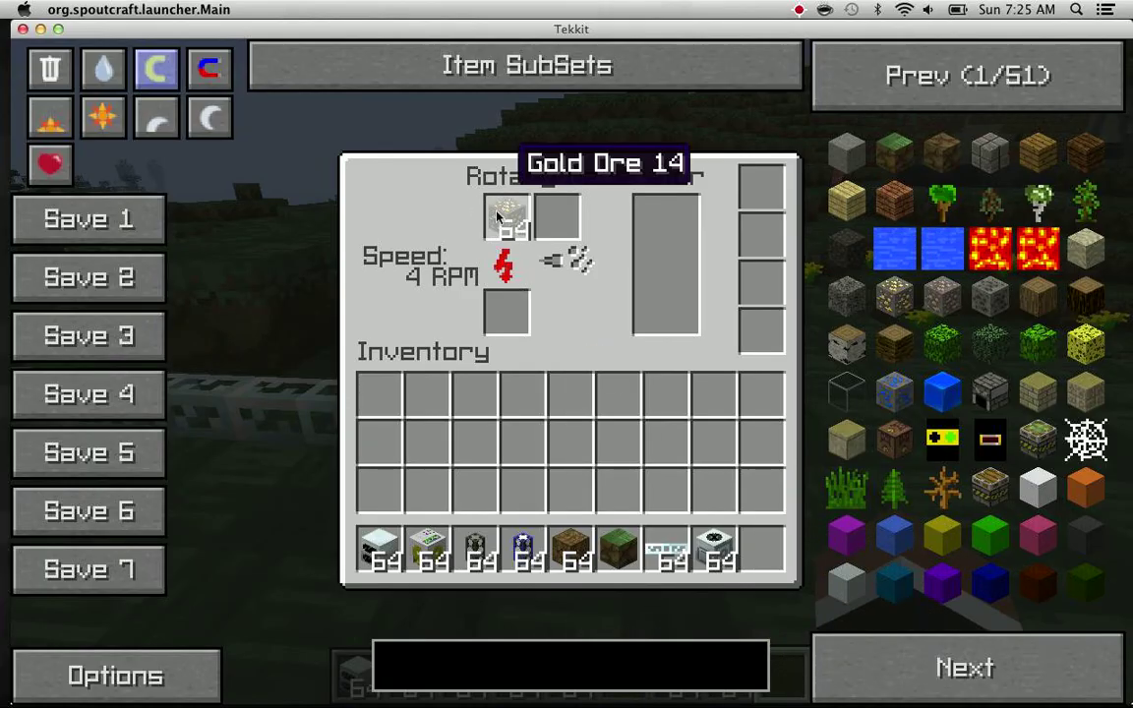
Load gold ore into the macerator and confirm 524 RPM with gold dust output
key("escape")
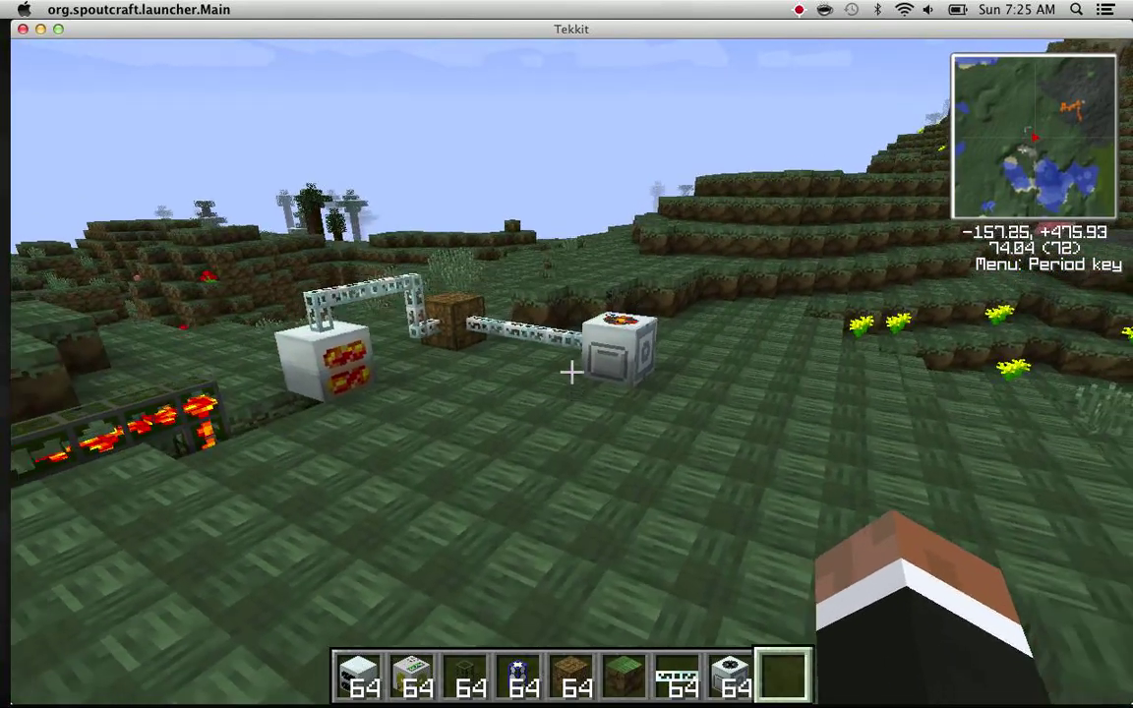
mouse_move(570, 374)
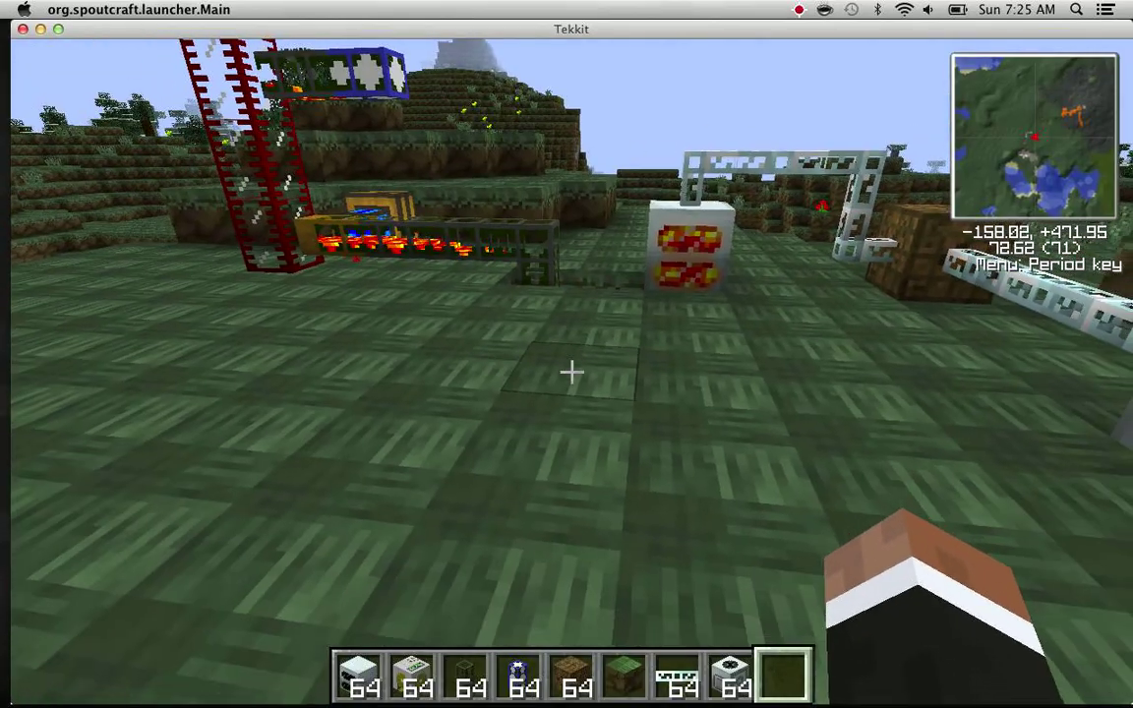
mouse_move(567, 372)
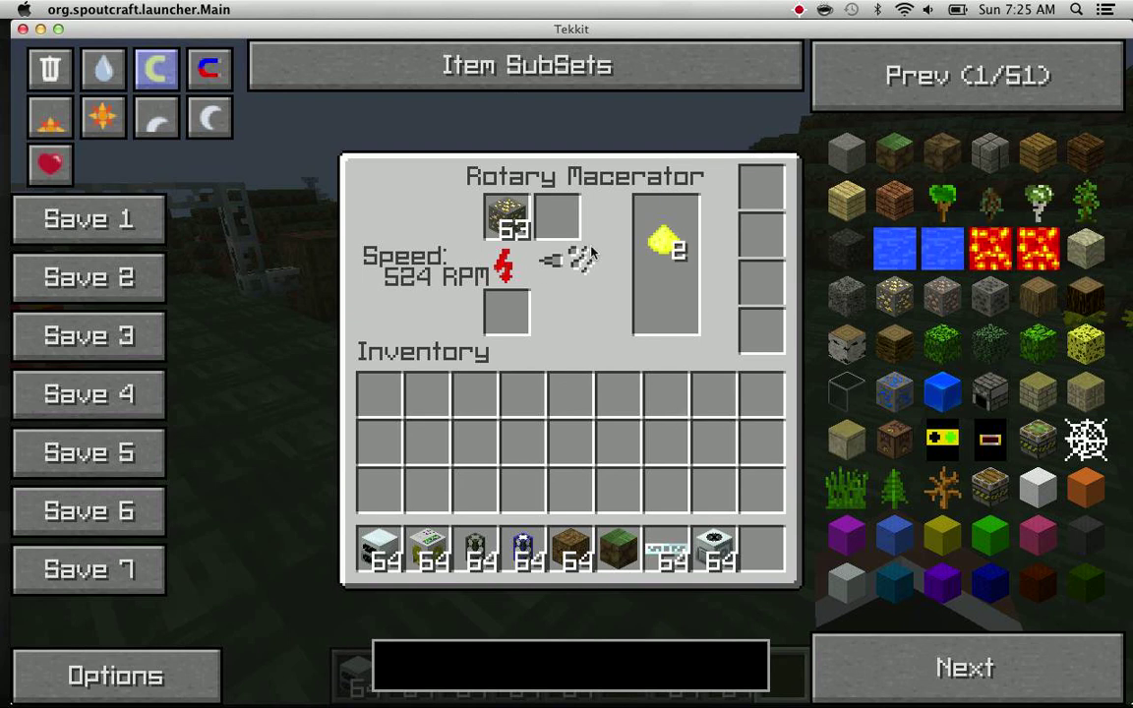
key("escape")
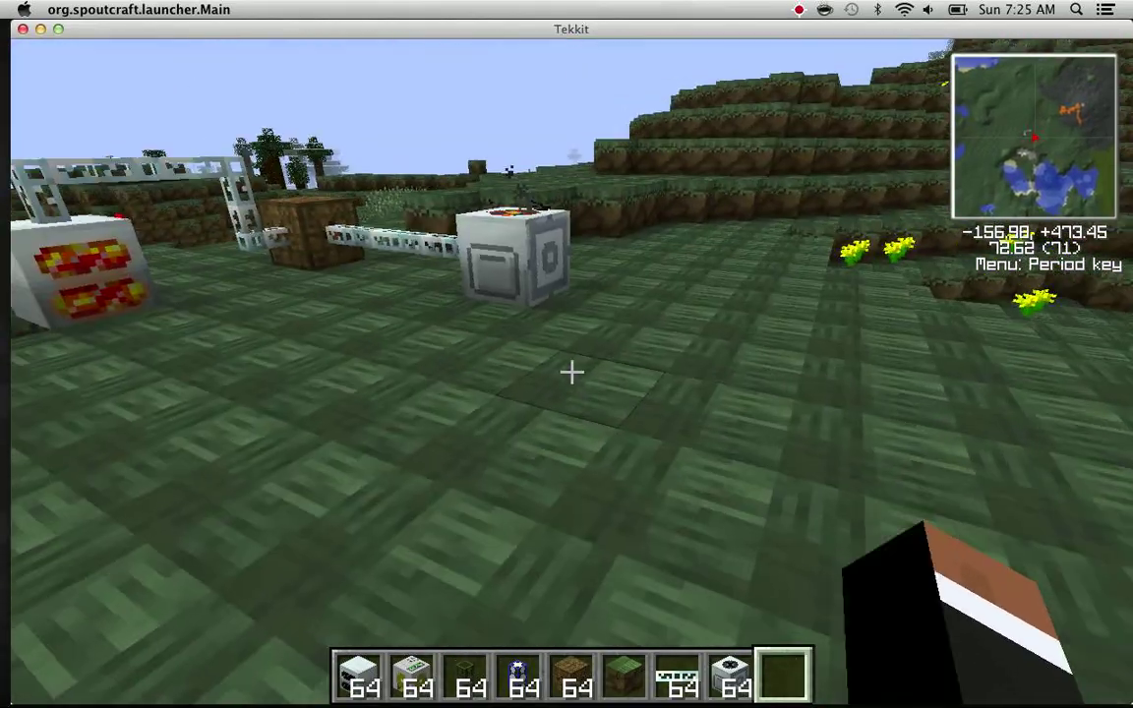
mouse_move(567, 372)
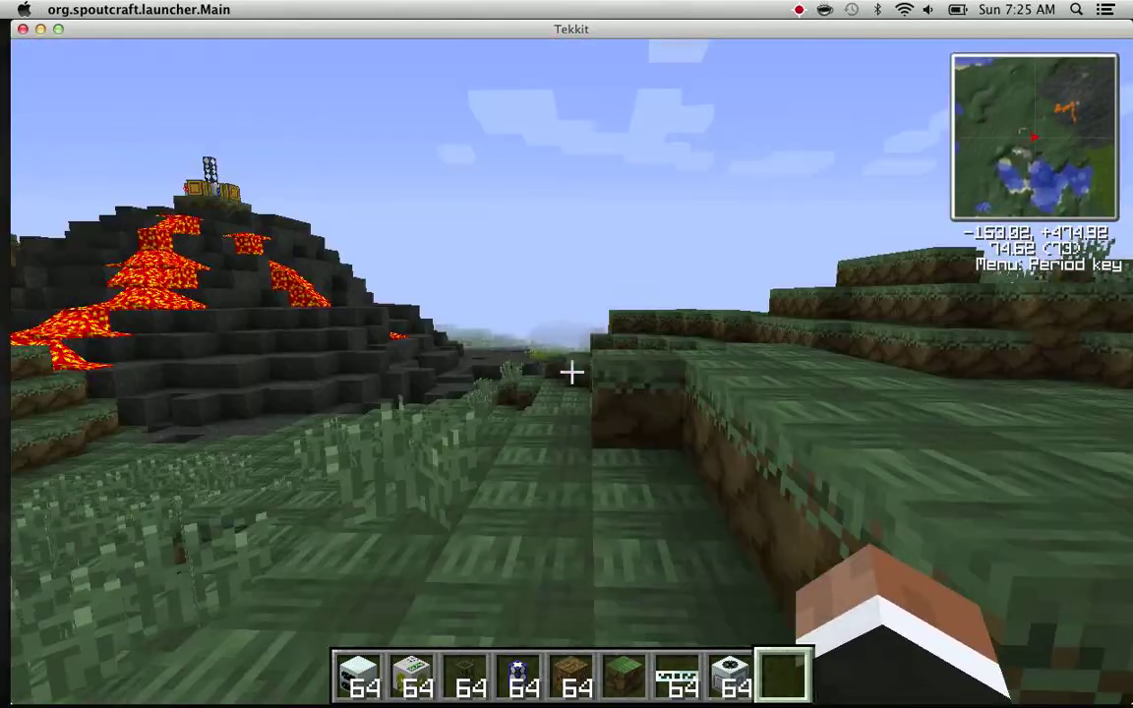
mouse_move(571, 372)
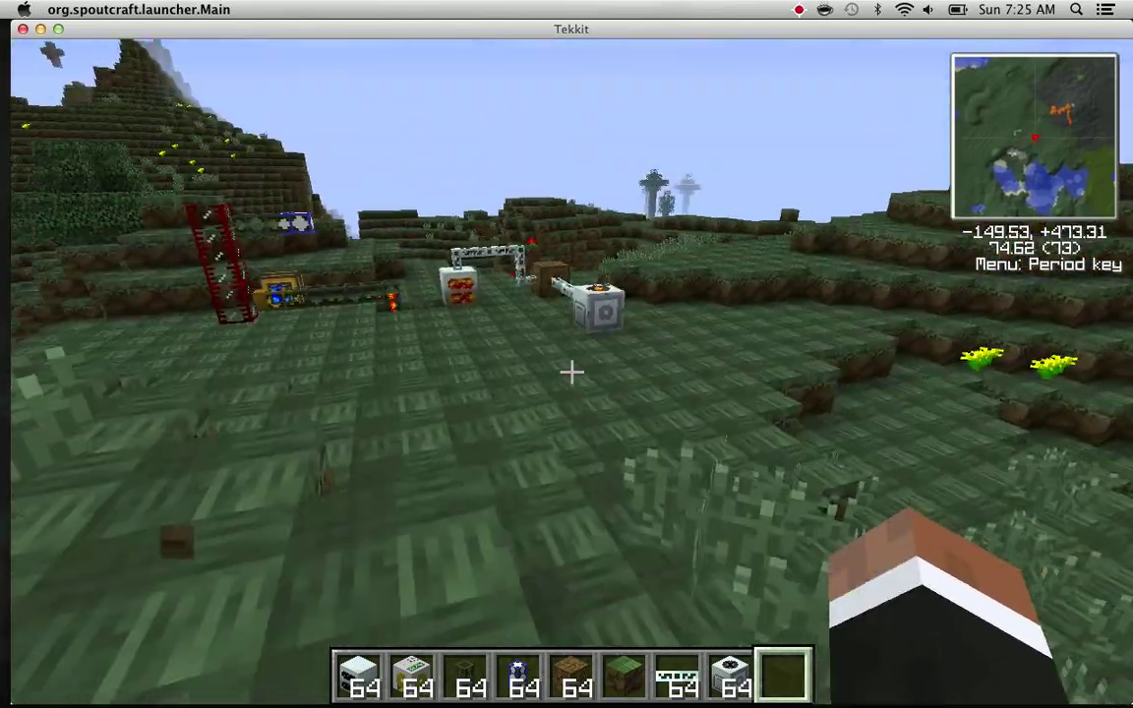
mouse_move(566, 372)
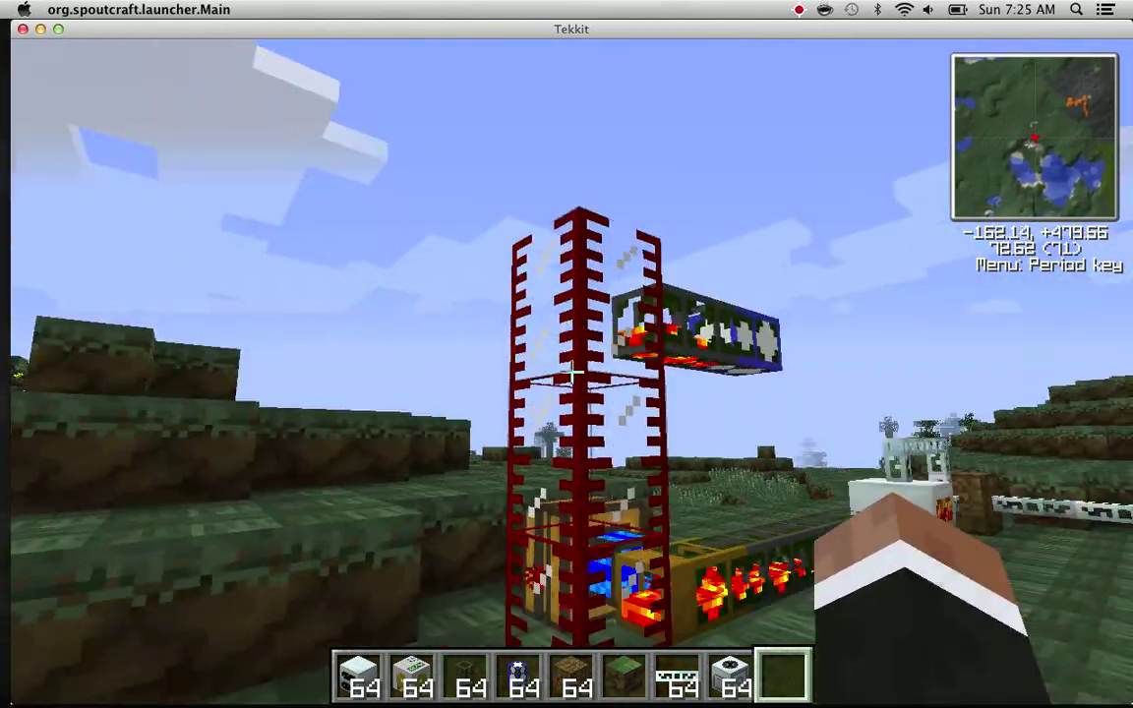
mouse_move(570, 372)
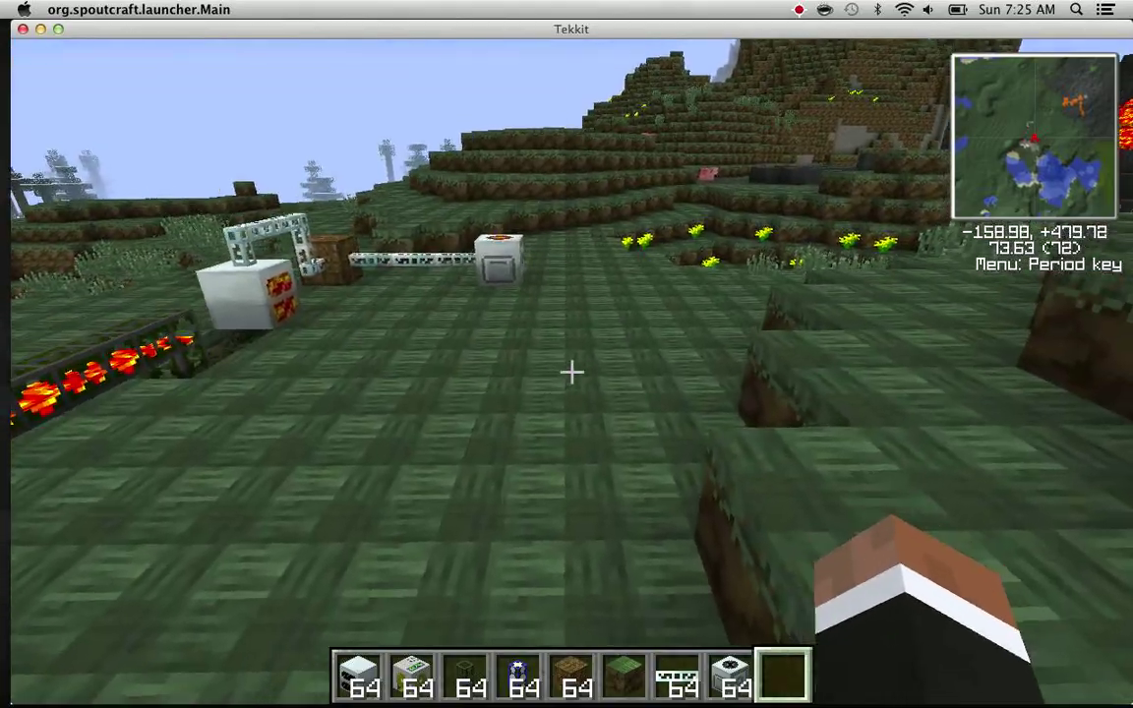
mouse_move(573, 372)
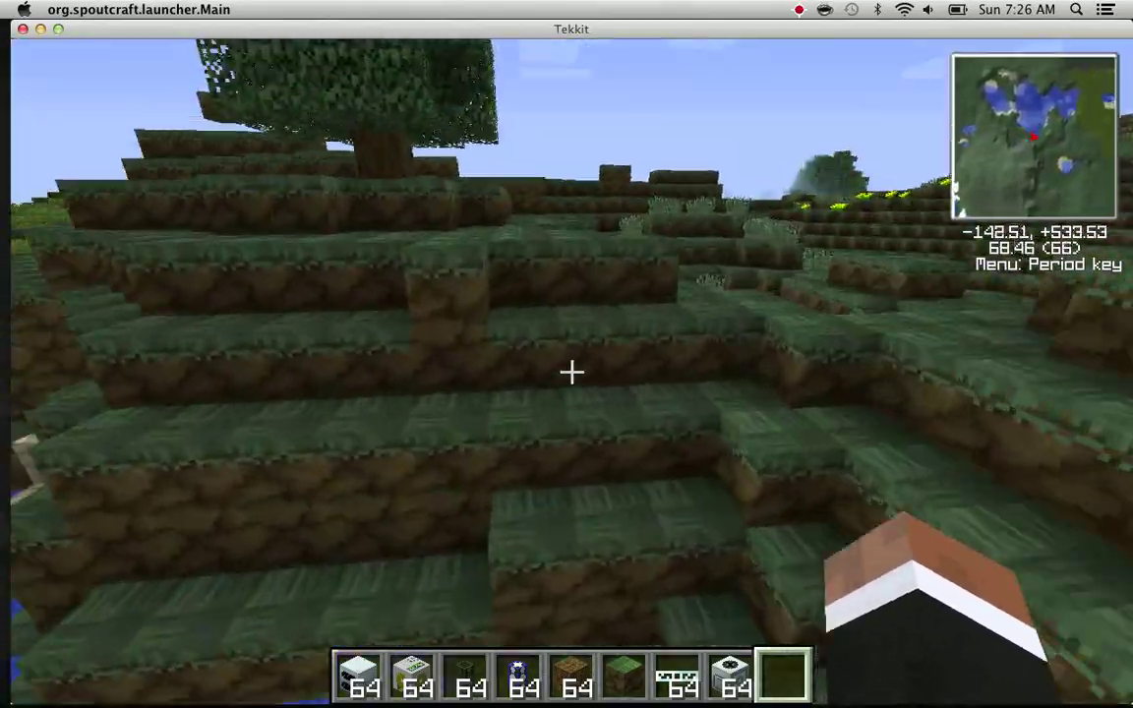
mouse_move(571, 372)
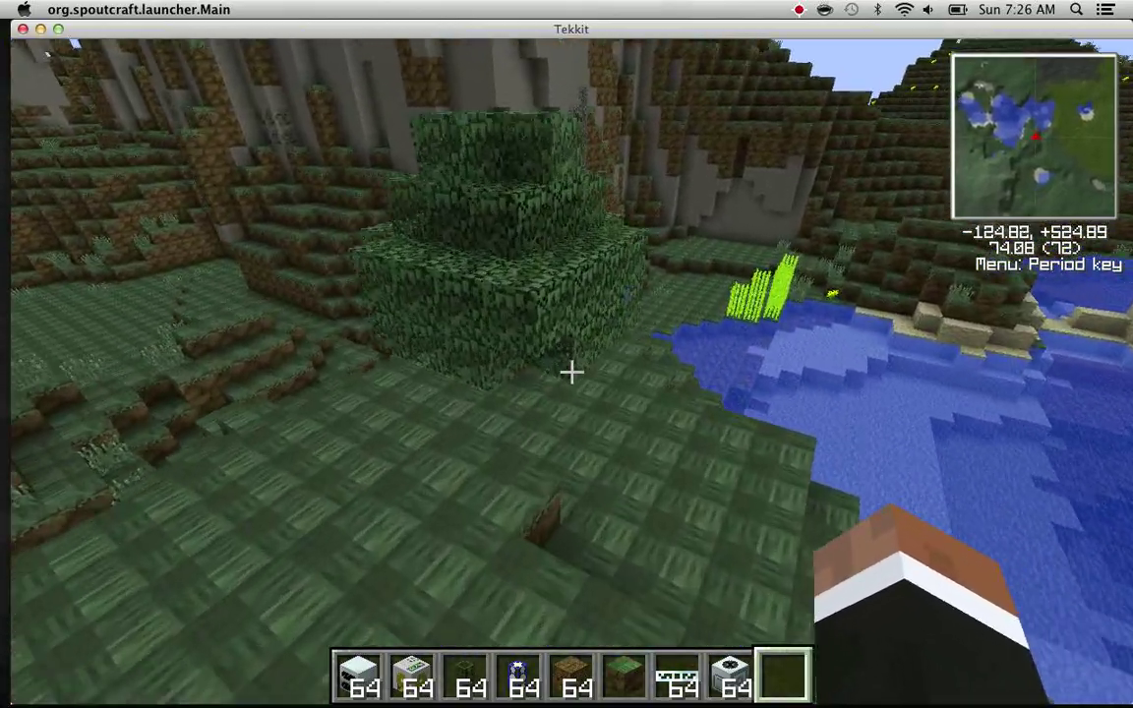
mouse_move(571, 372)
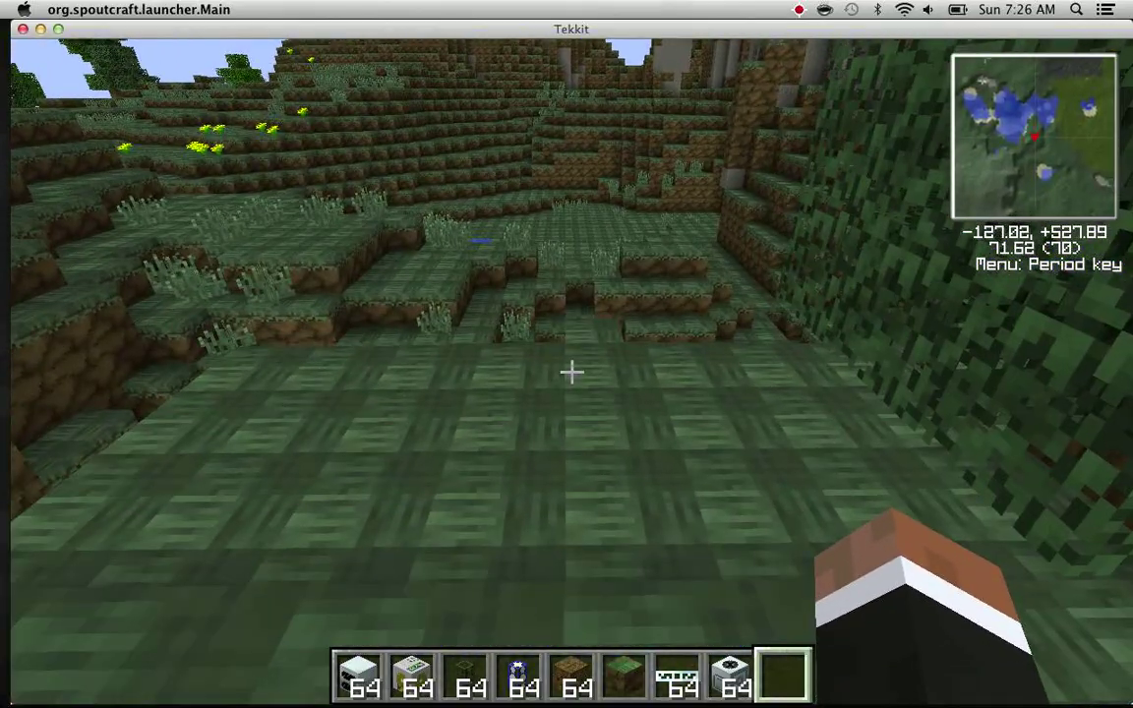